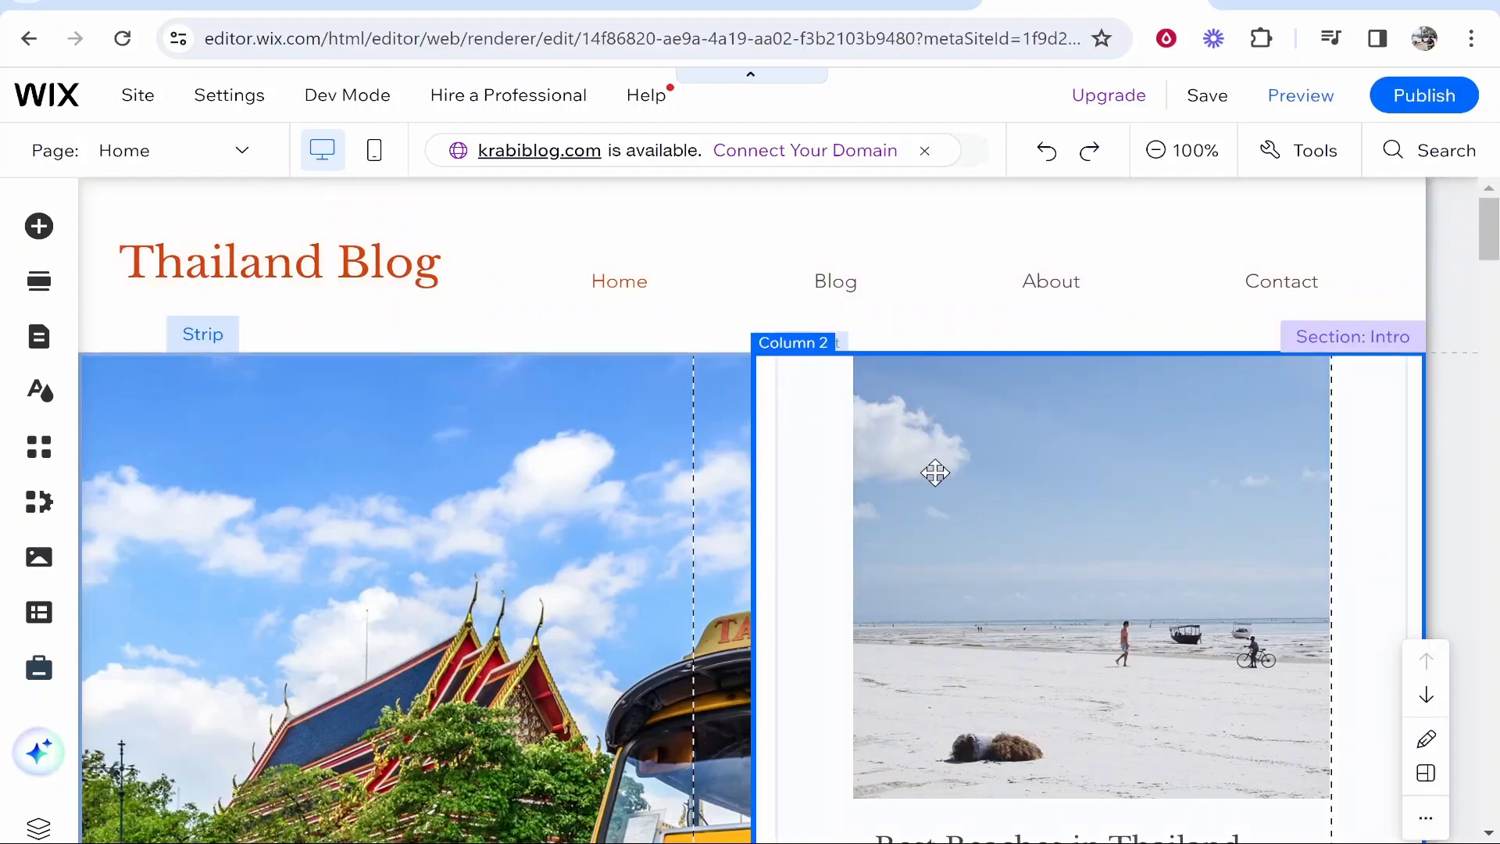
# Step: Search the Add Elements panel for 'embed' then 'cou' to find countdown apps
pyautogui.scroll(-3)
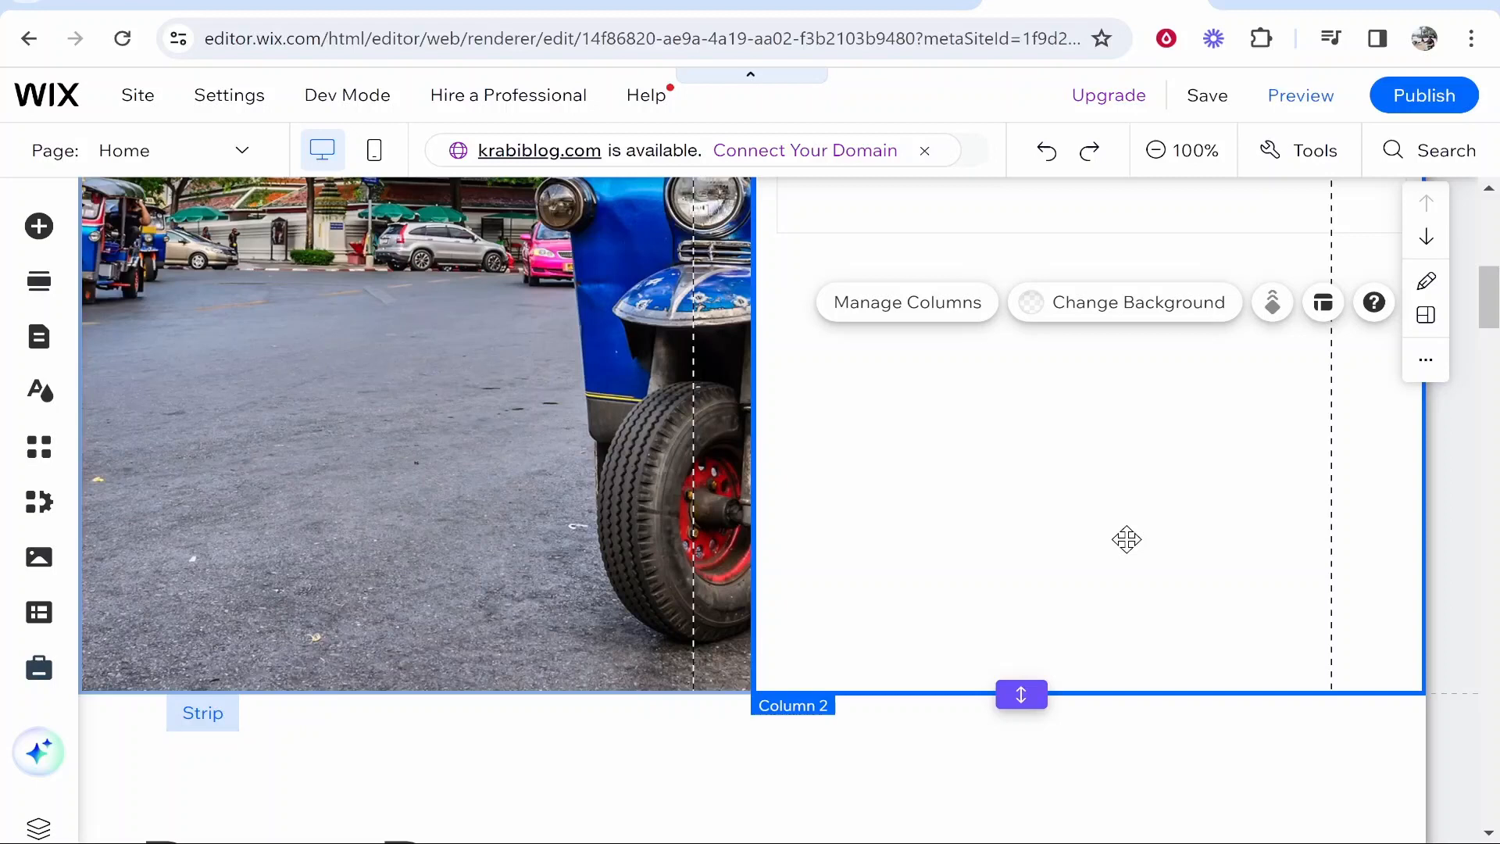
pyautogui.scroll(-3)
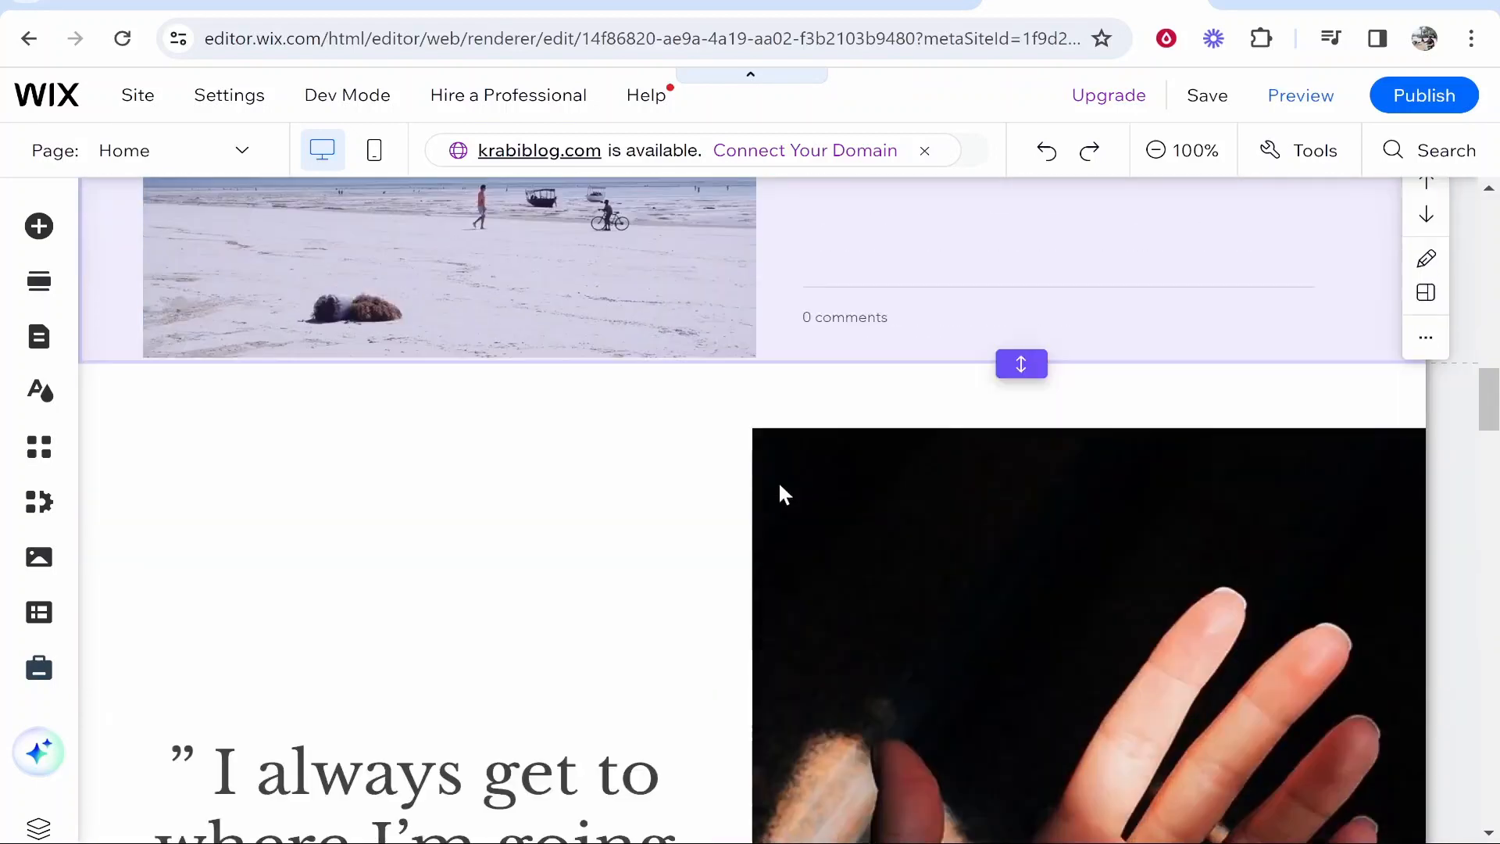
pyautogui.scroll(-3)
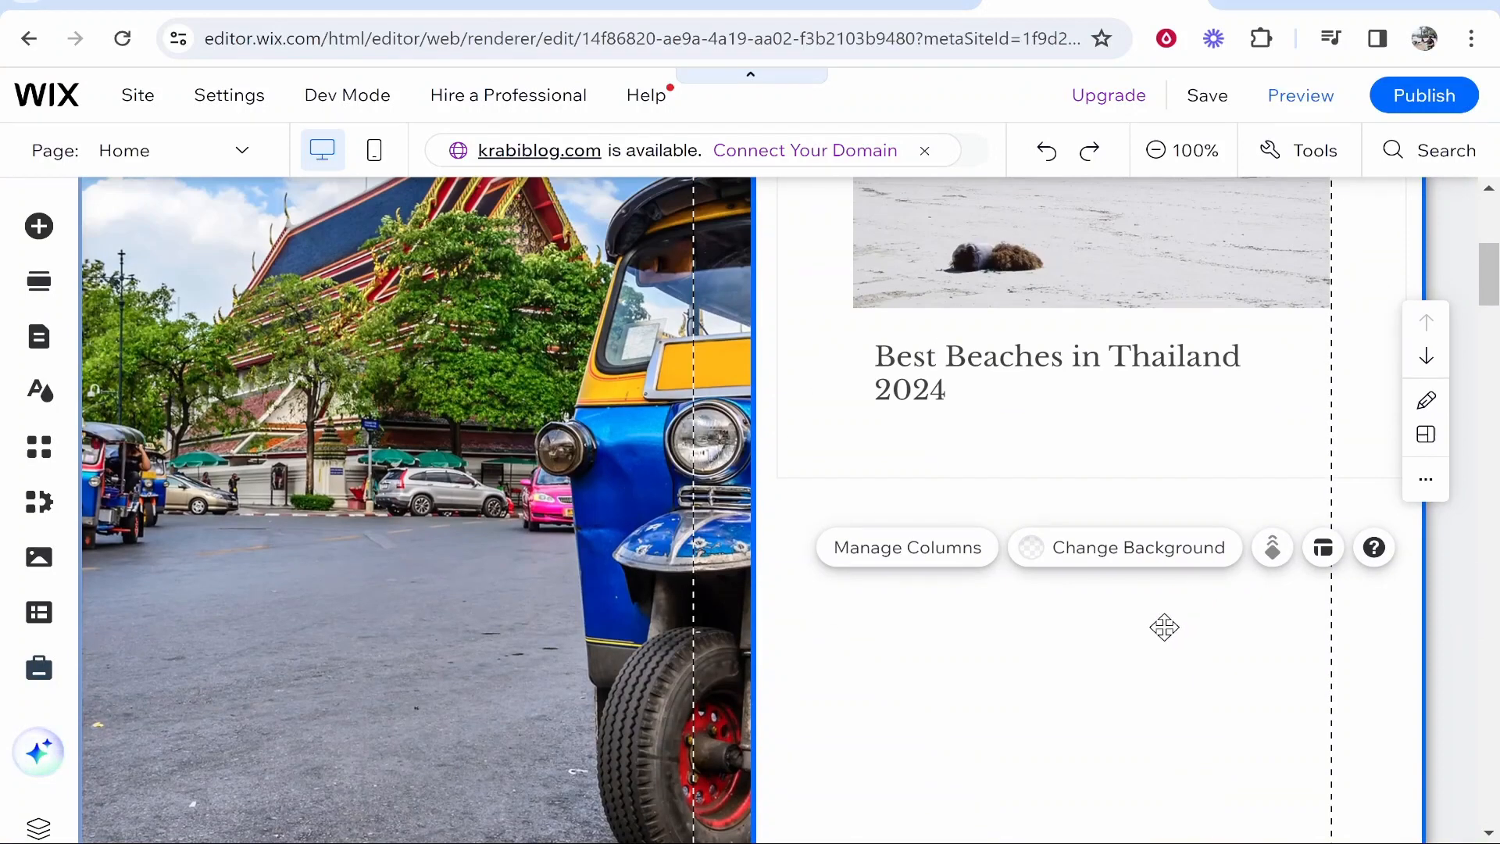
pyautogui.moveTo(39, 225)
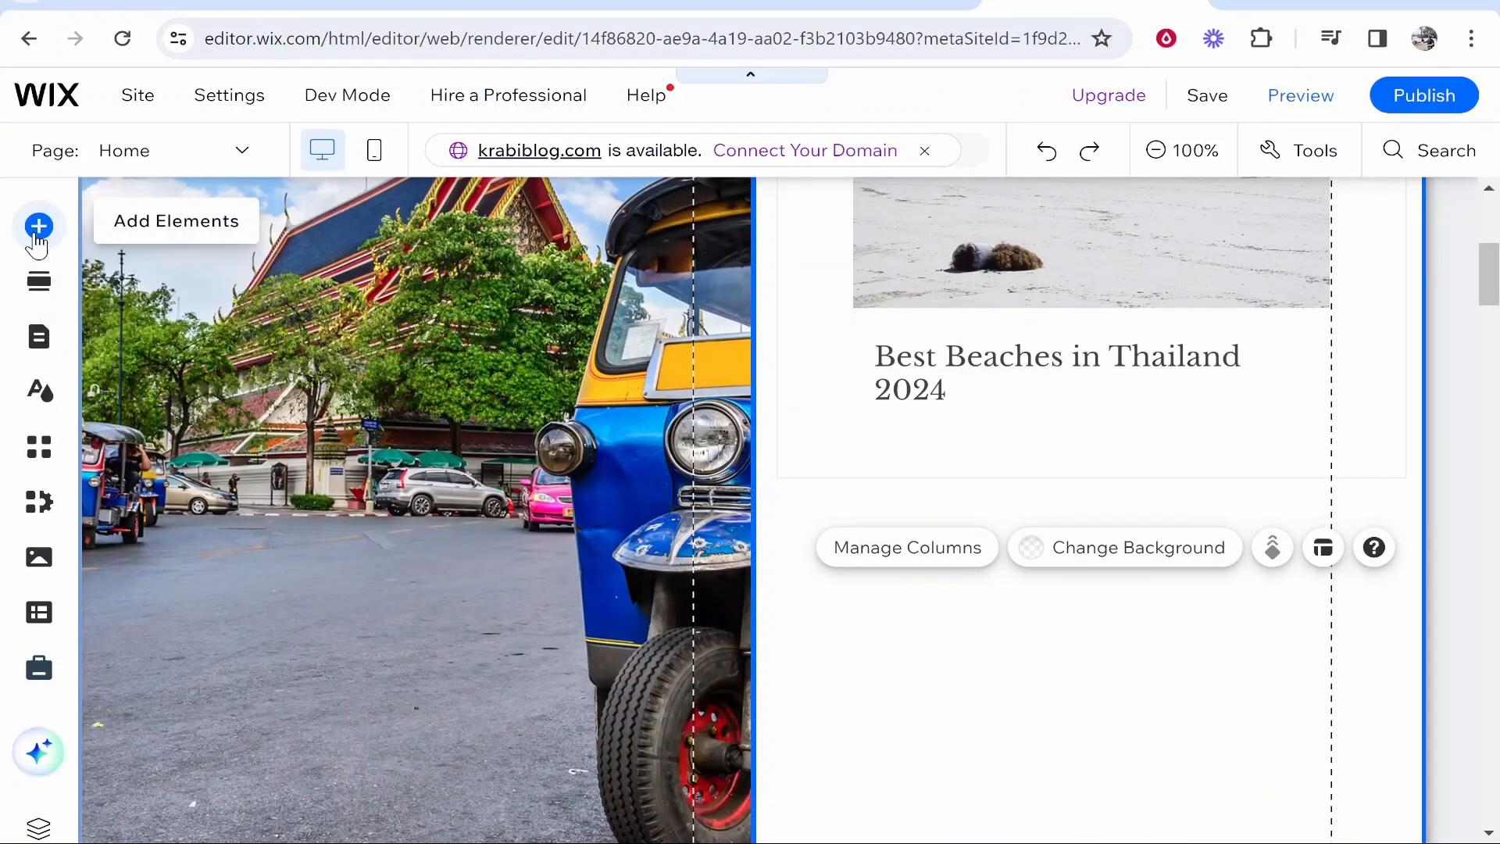
pyautogui.click(40, 225)
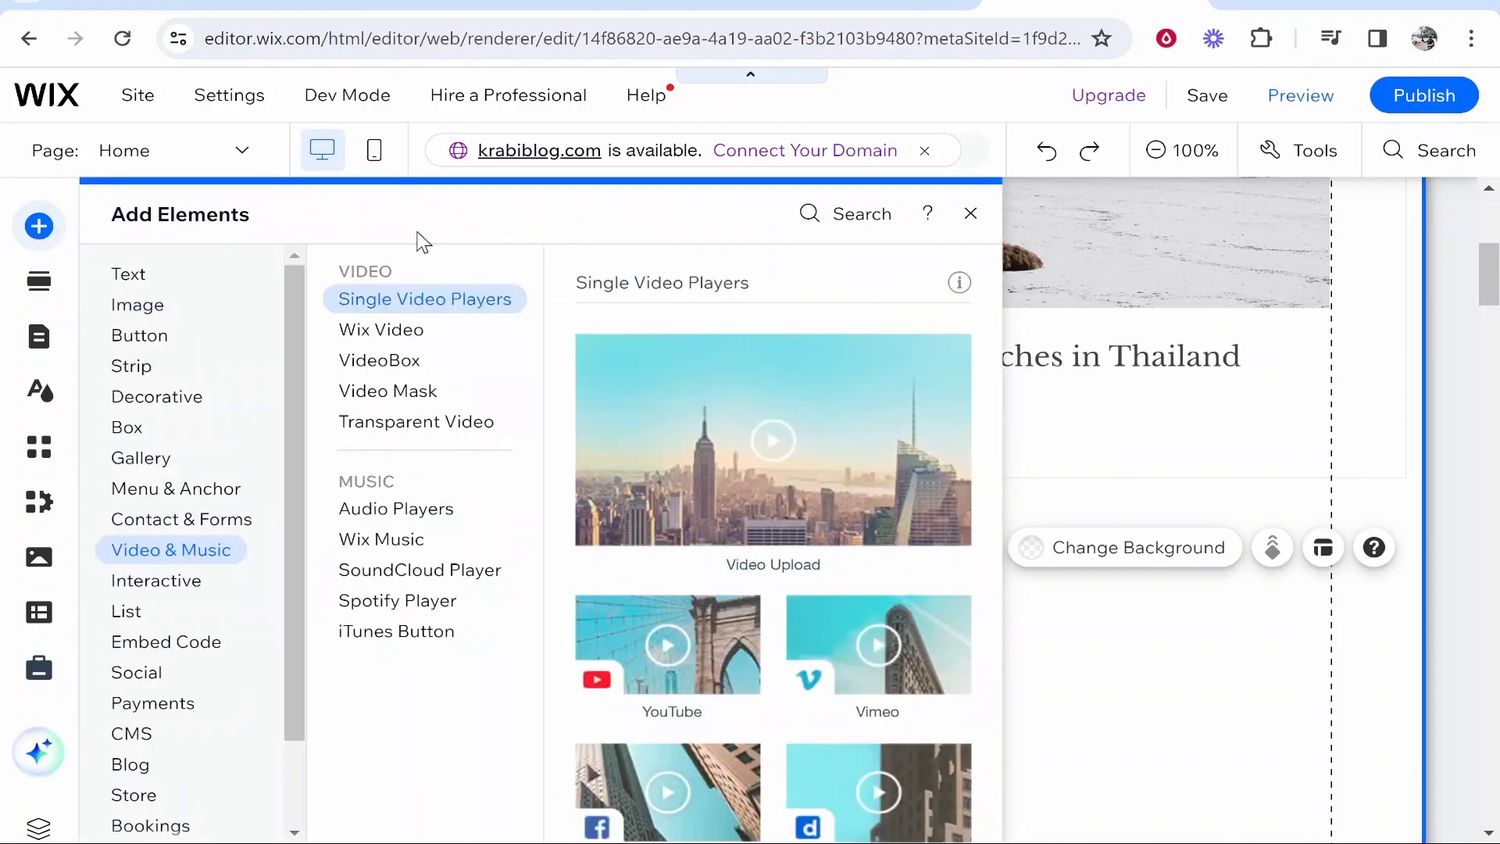
pyautogui.write('embed')
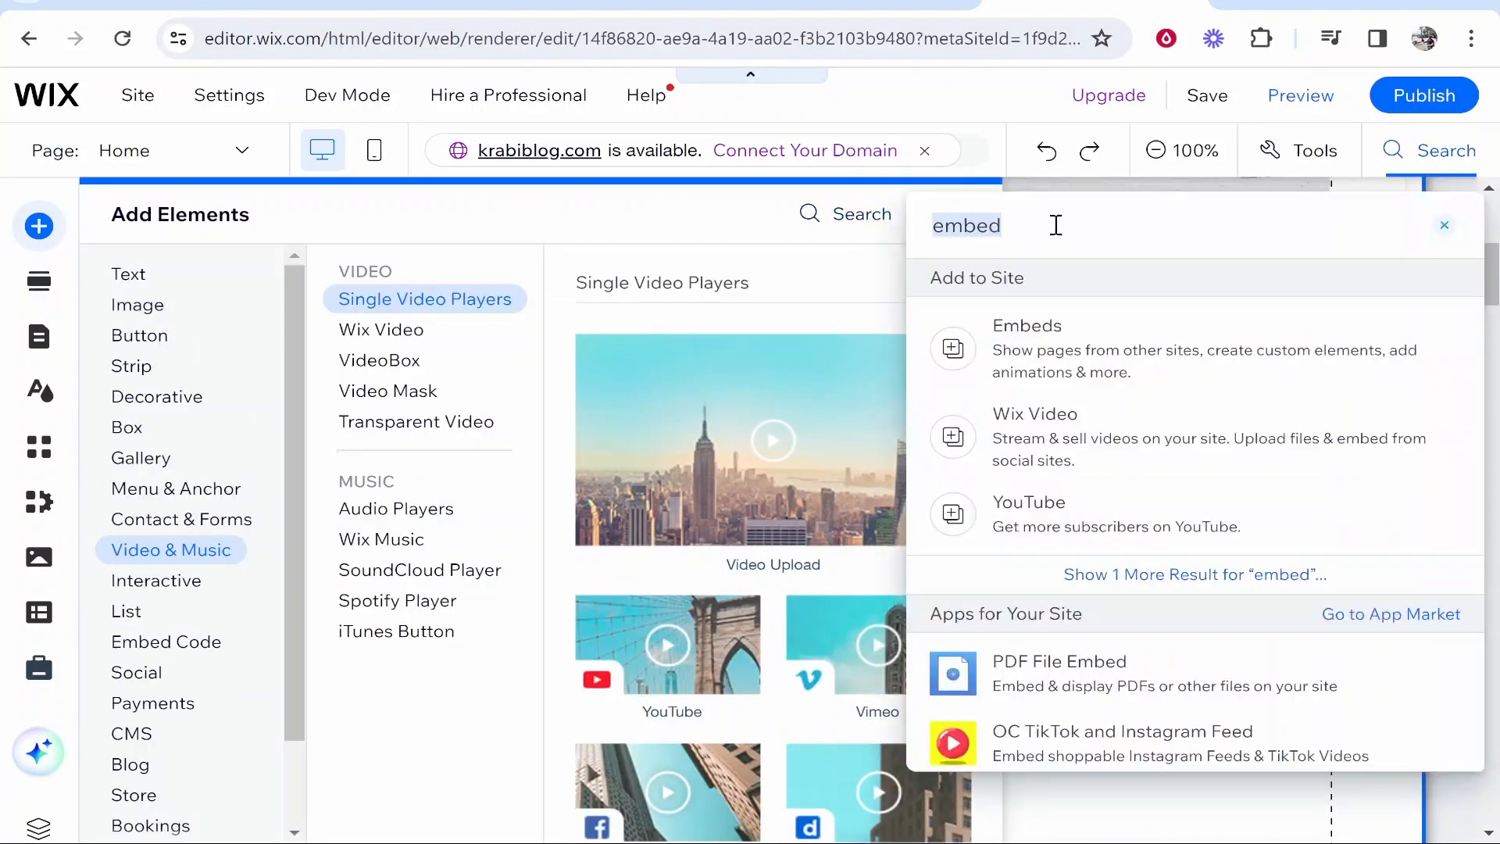
pyautogui.write('countdown')
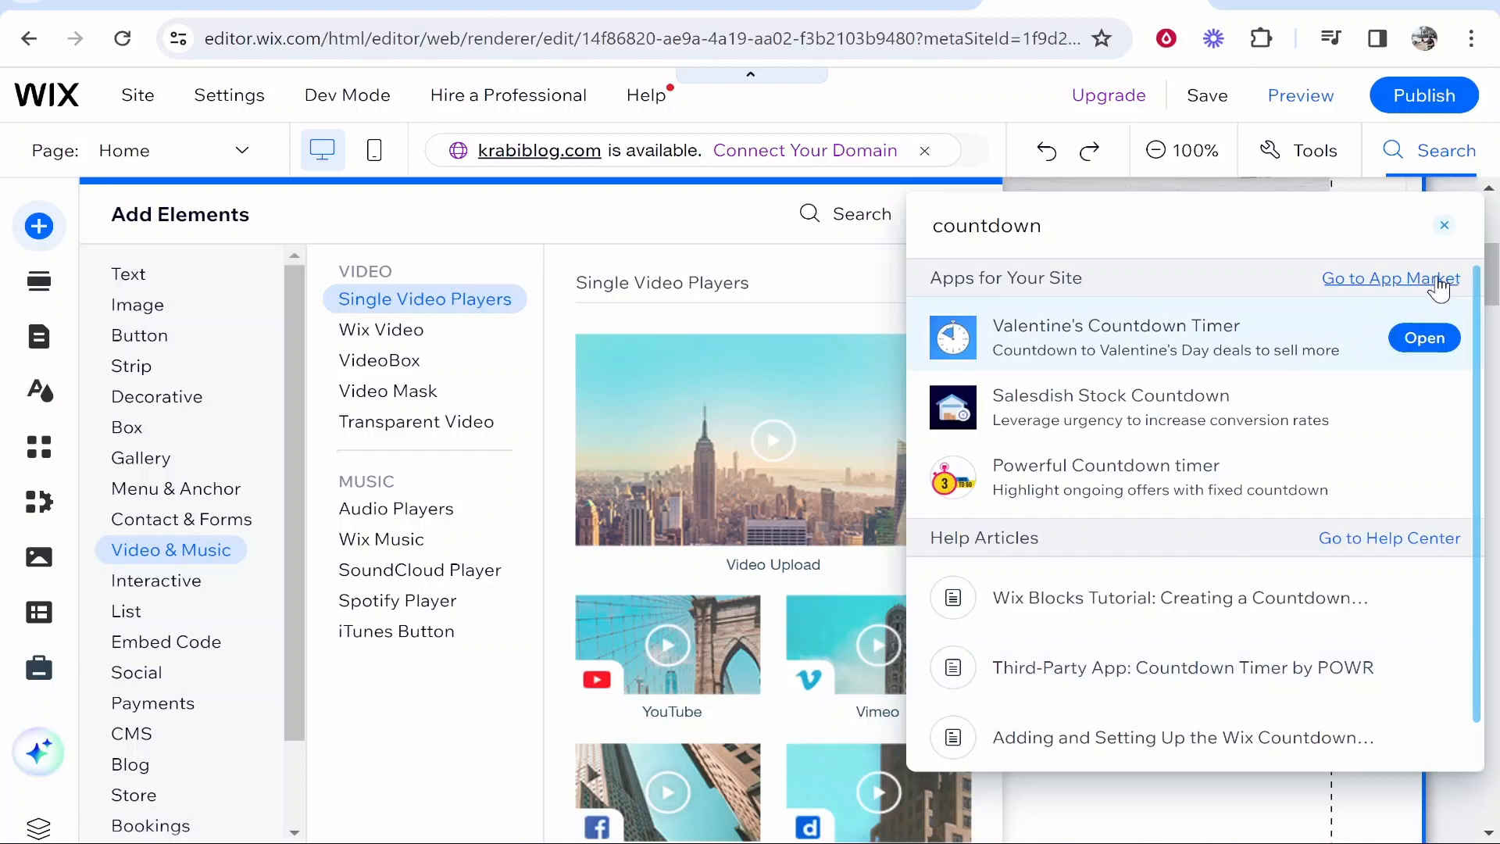
pyautogui.moveTo(1388, 284)
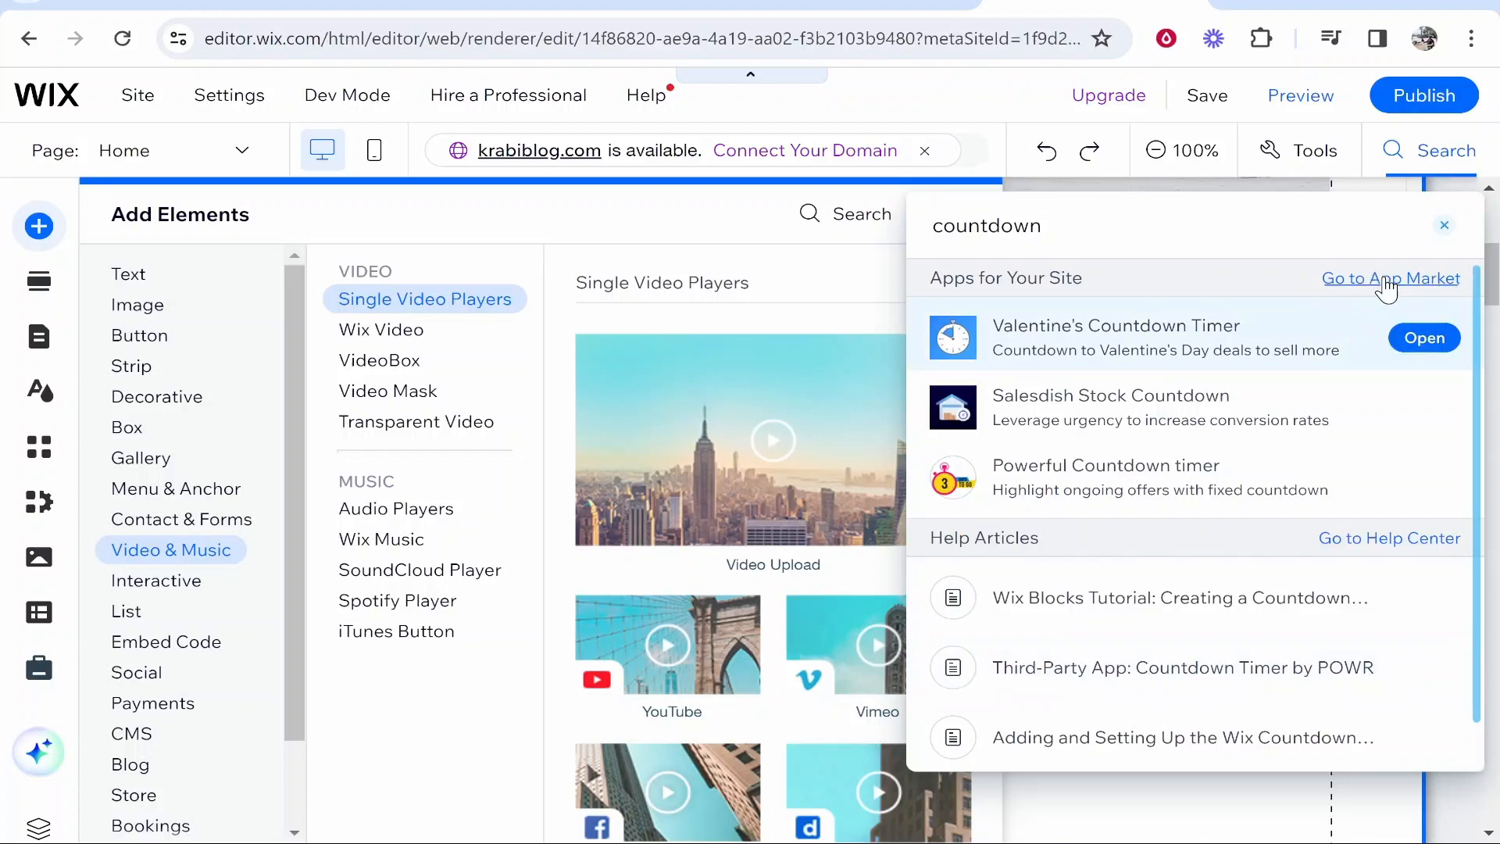
# Step: Go to the Wix App Market for more countdown apps
pyautogui.click(1390, 278)
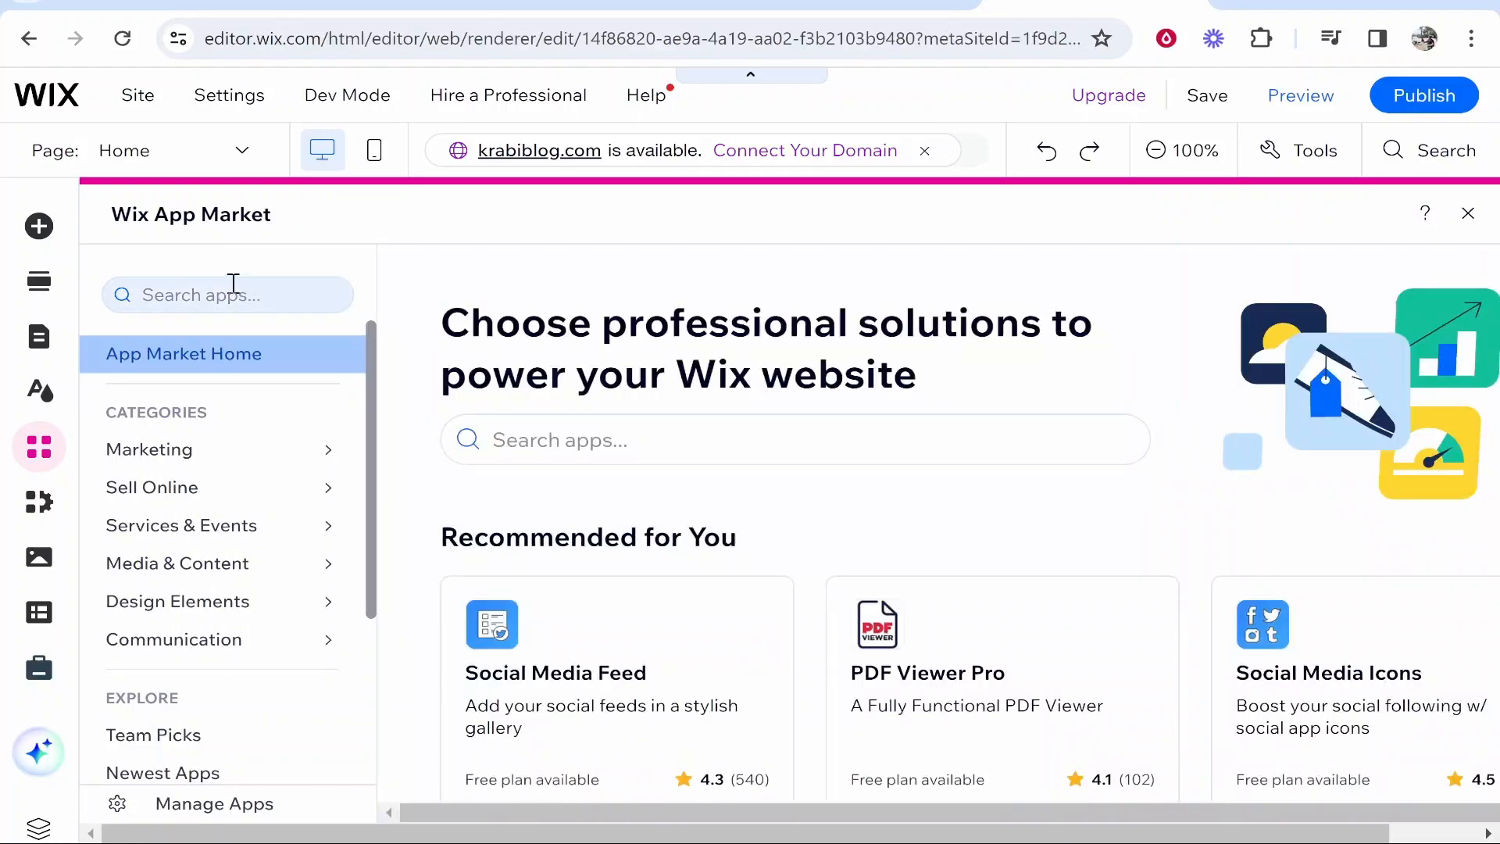
# Step: Search the App Market for 'countdown', listing Valentine's Countdown Timer first
pyautogui.write('count')
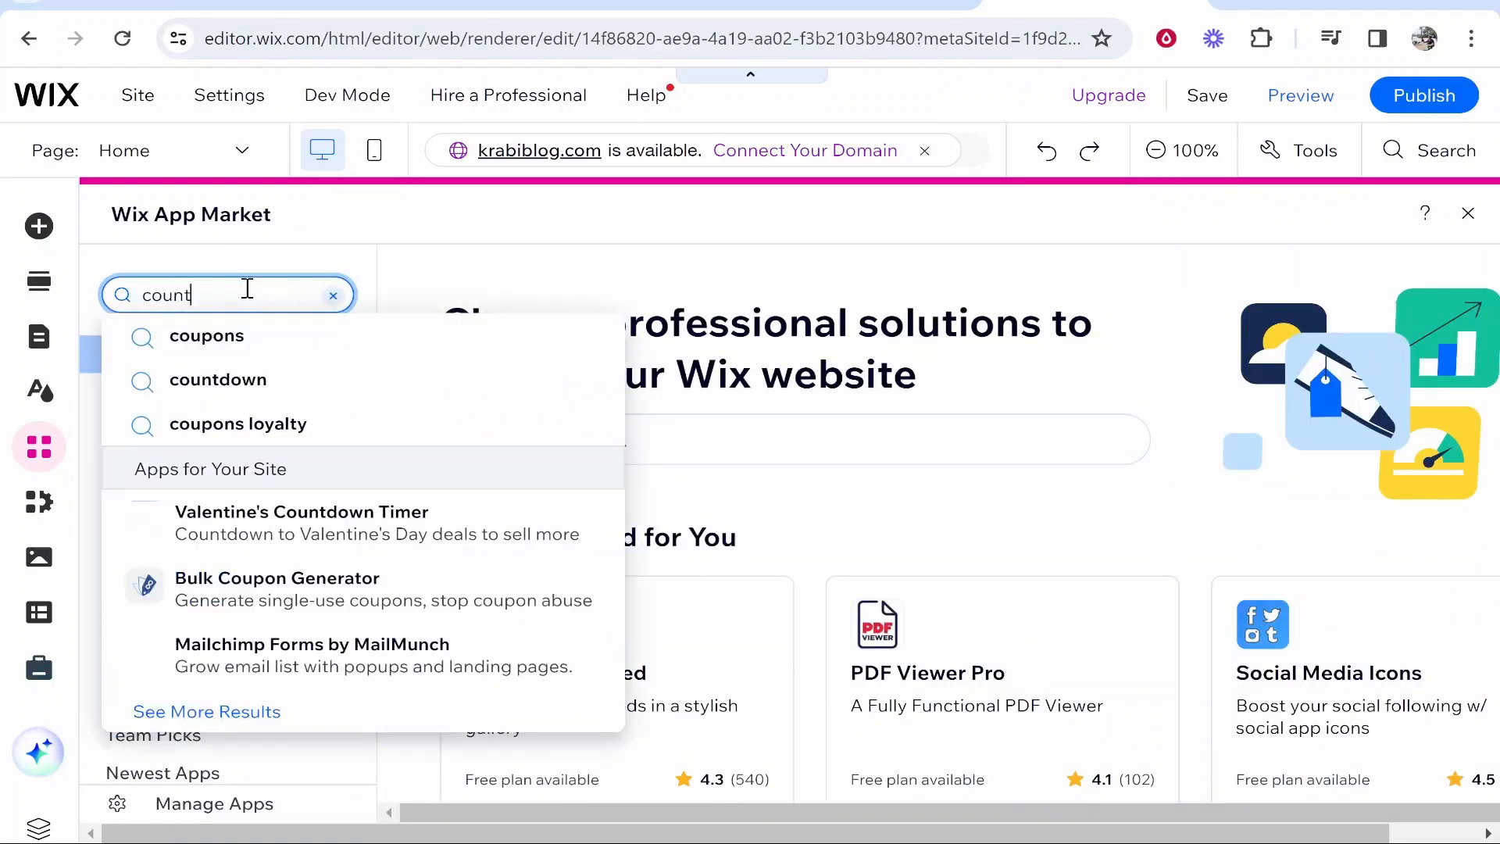
pyautogui.click(217, 380)
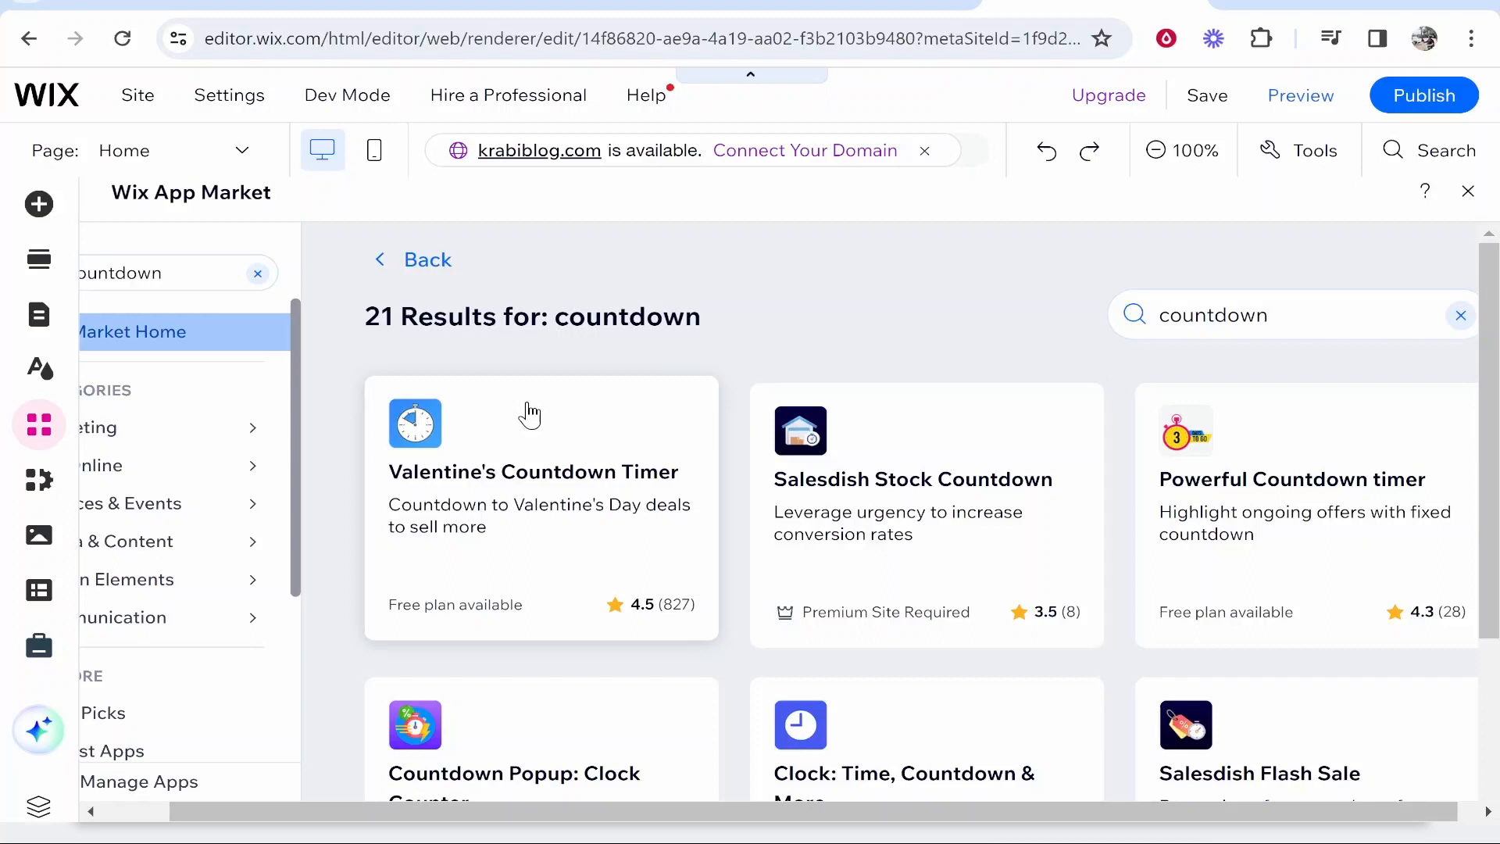
pyautogui.moveTo(486, 438)
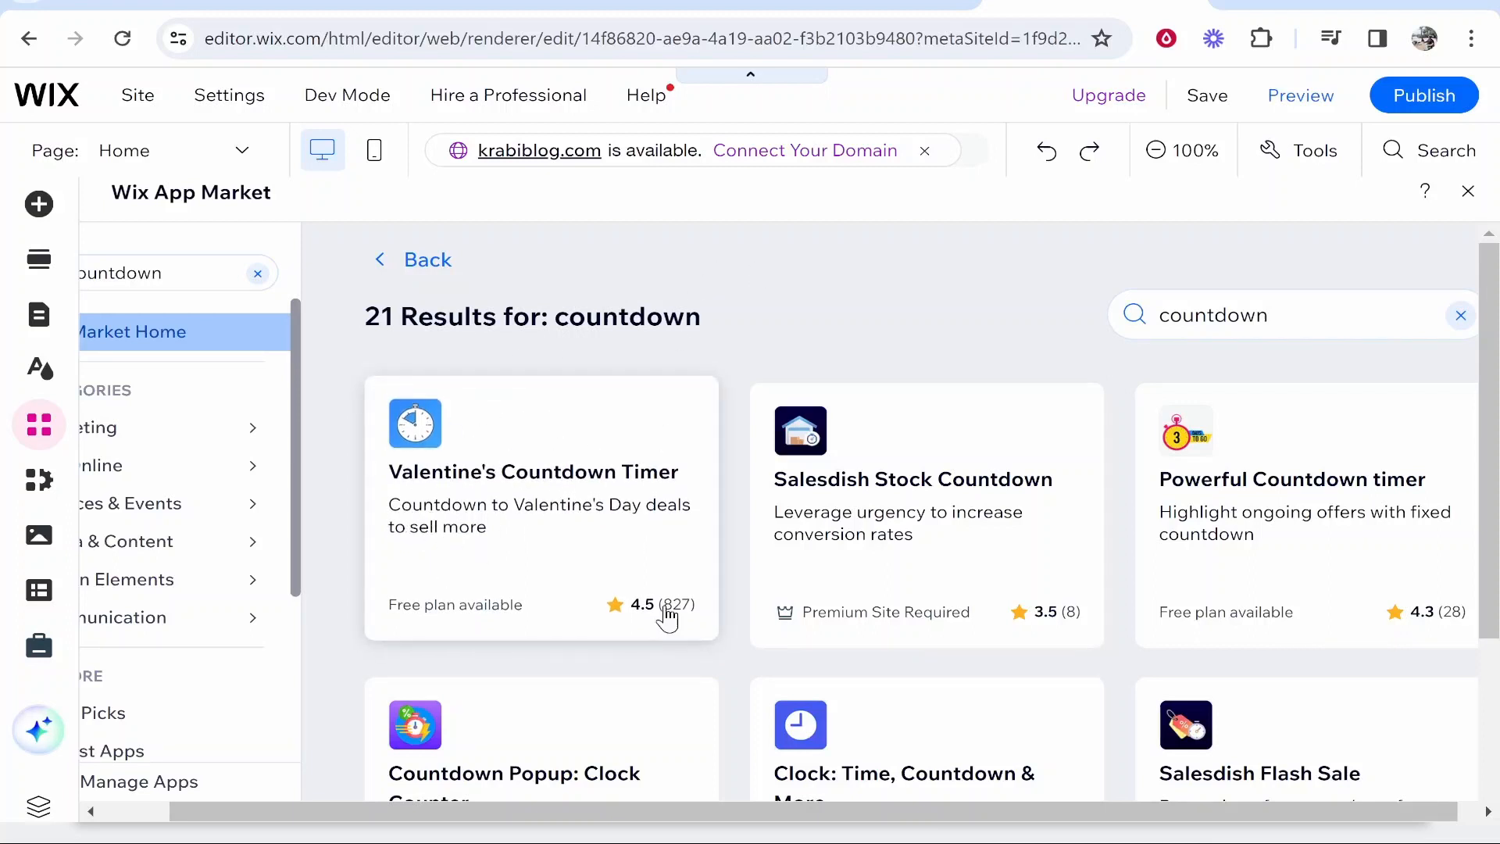
pyautogui.scroll(-3)
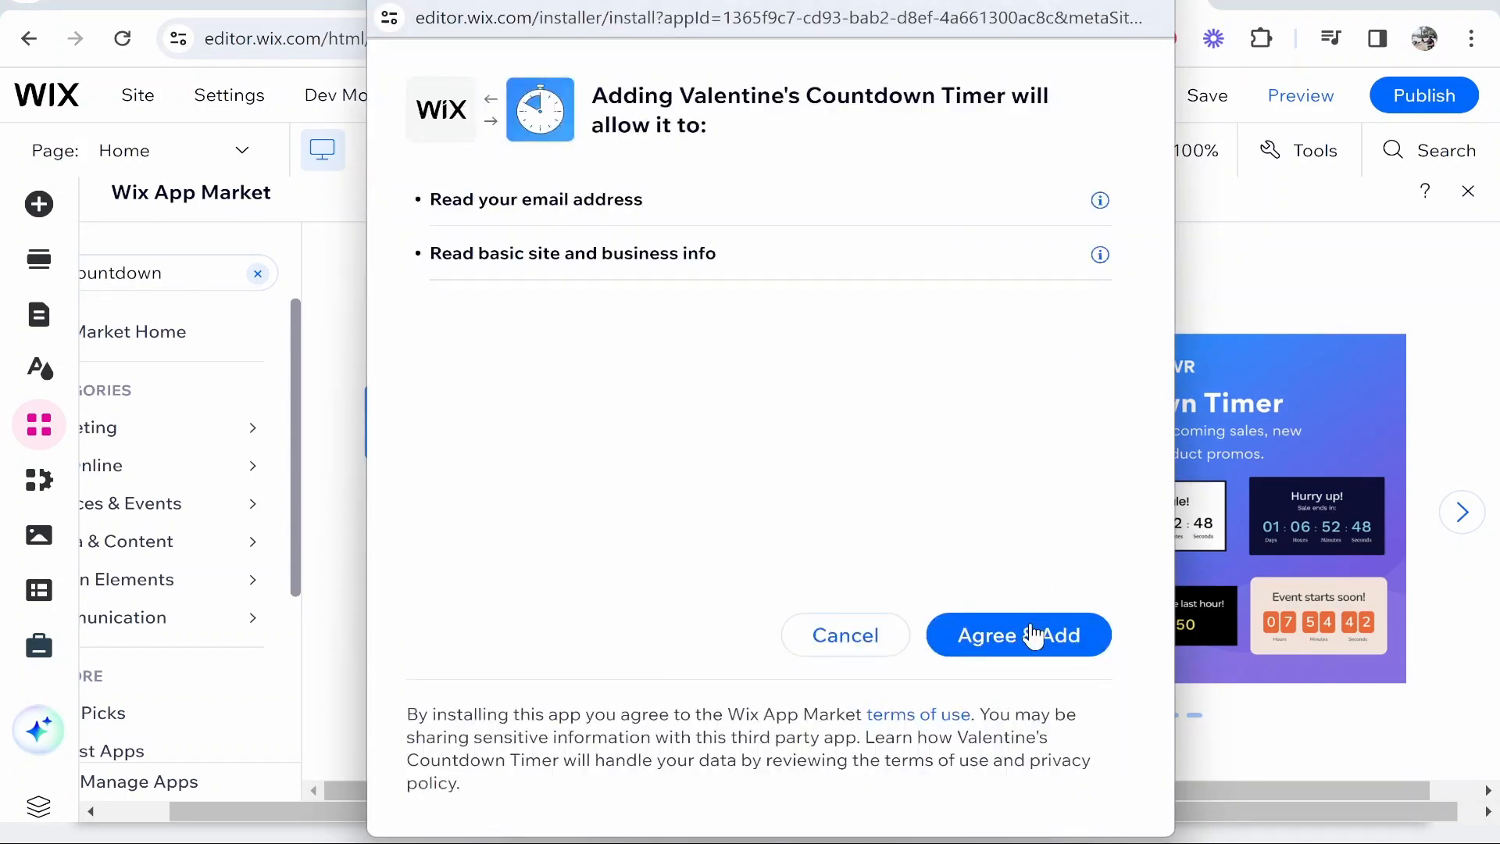
# Step: Agree to the permissions so the Valentine's Countdown Timer widget lands below the beach post
pyautogui.click(1019, 634)
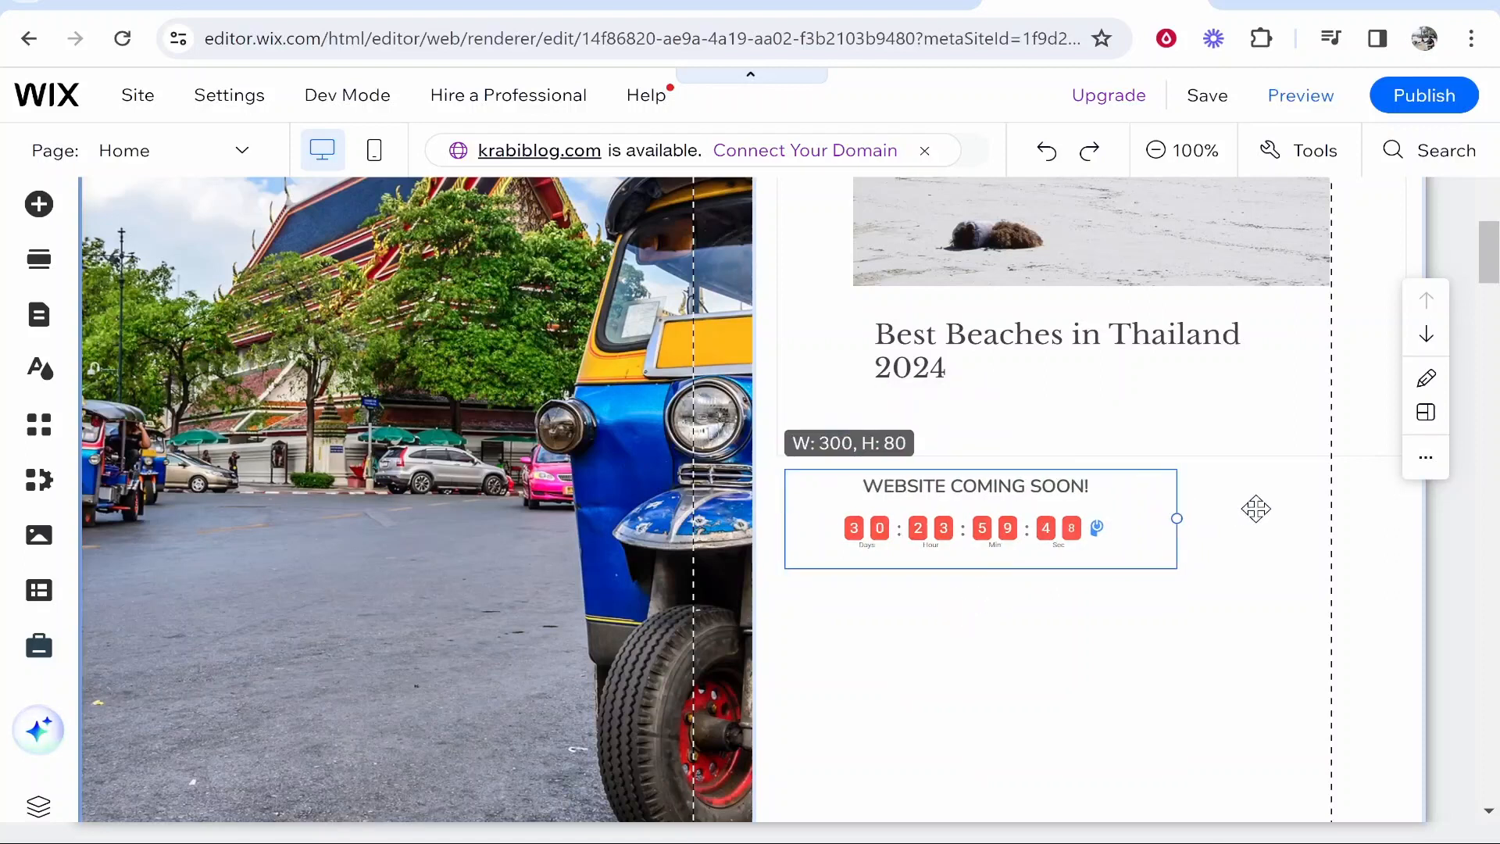
# Step: Select the new Countdown Timer widget and bring up its Settings panel
pyautogui.click(975, 528)
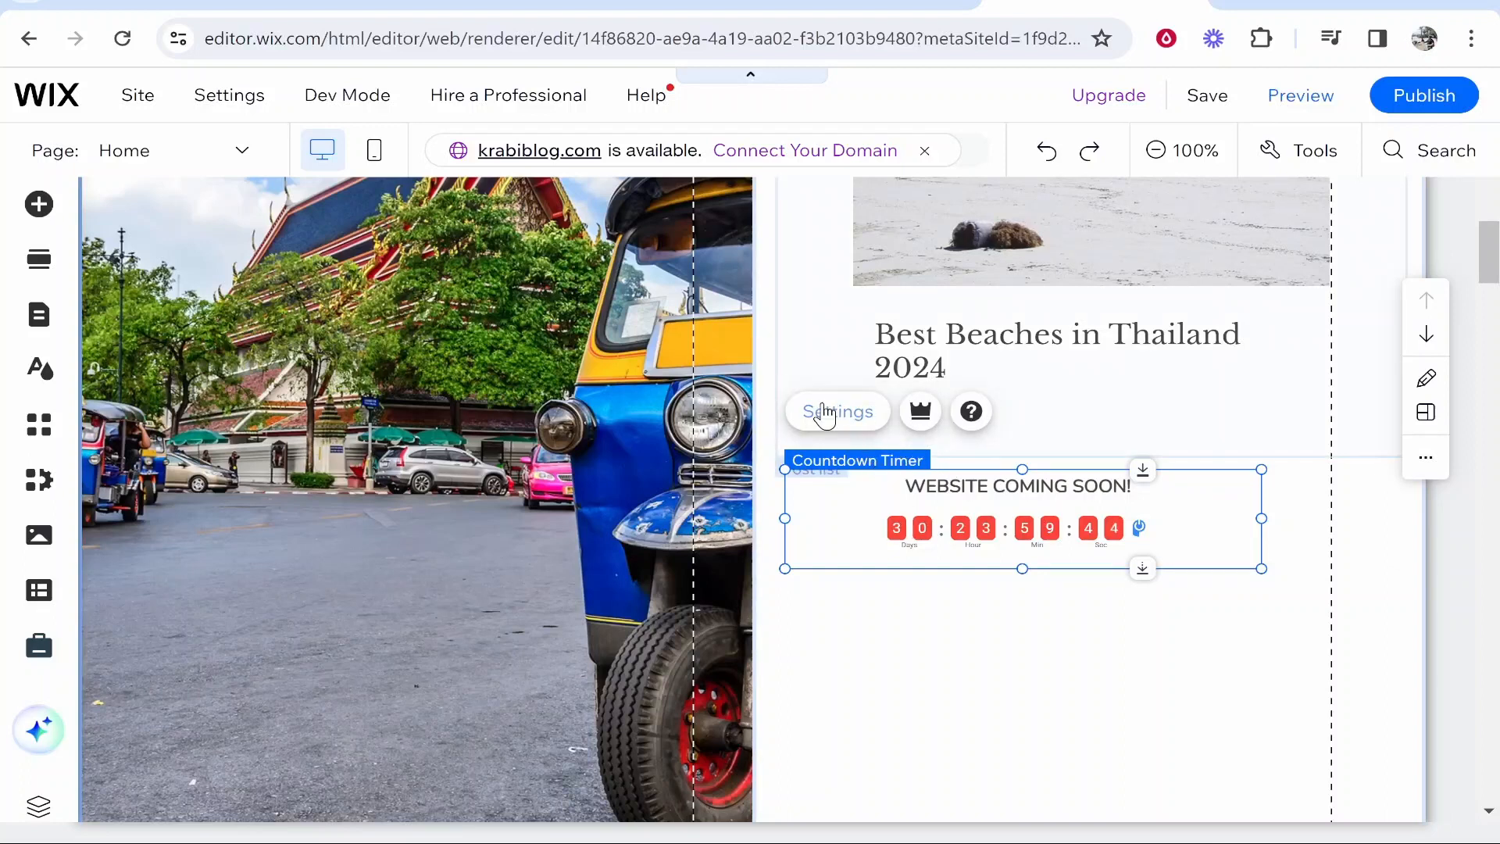
pyautogui.click(838, 411)
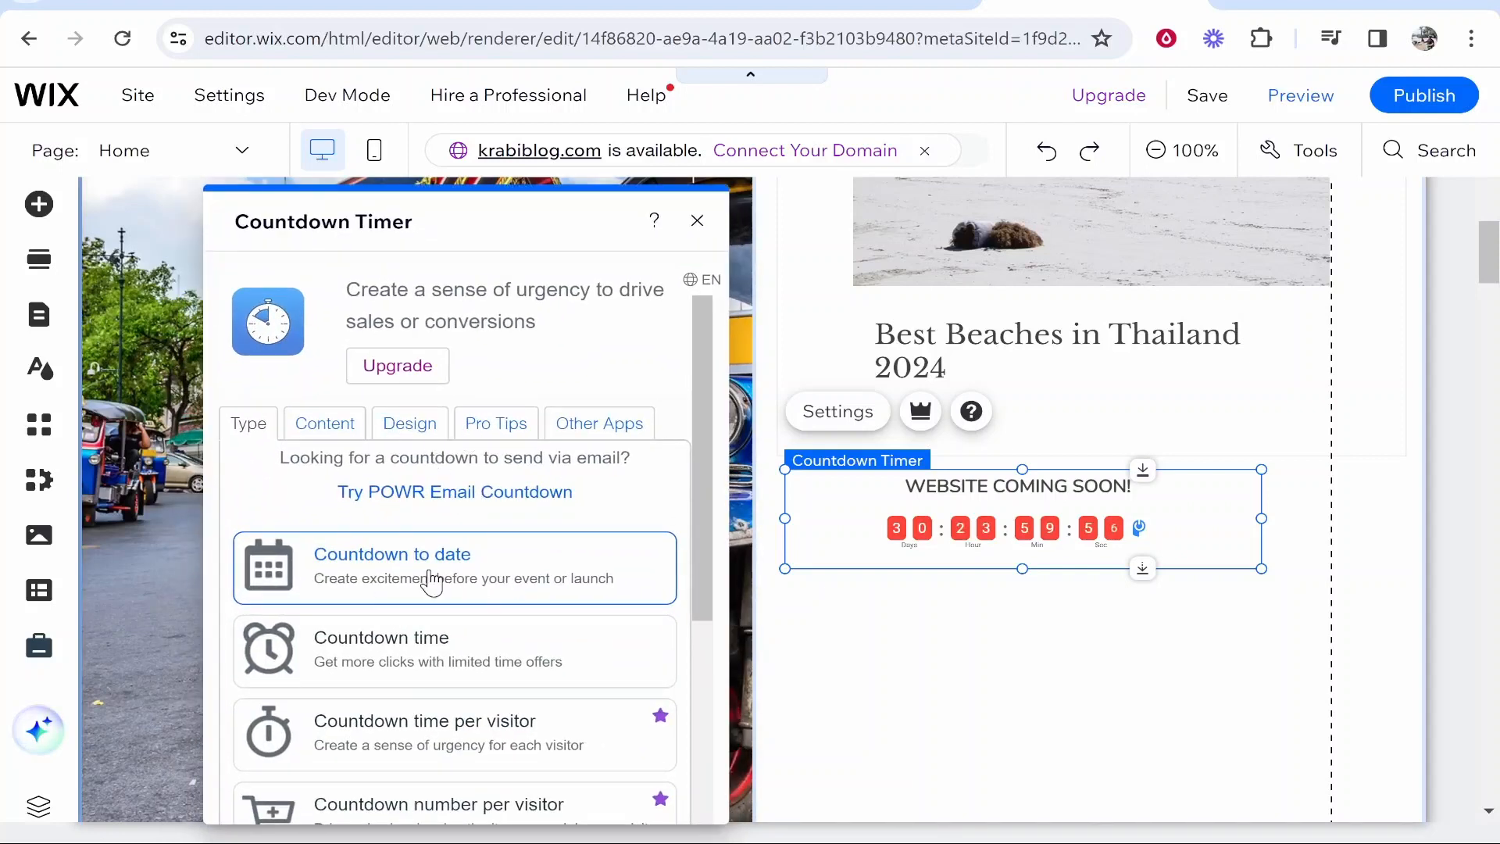
# Step: Scroll the Type list to reveal more countdown types while keeping Countdown to date
pyautogui.scroll(-3)
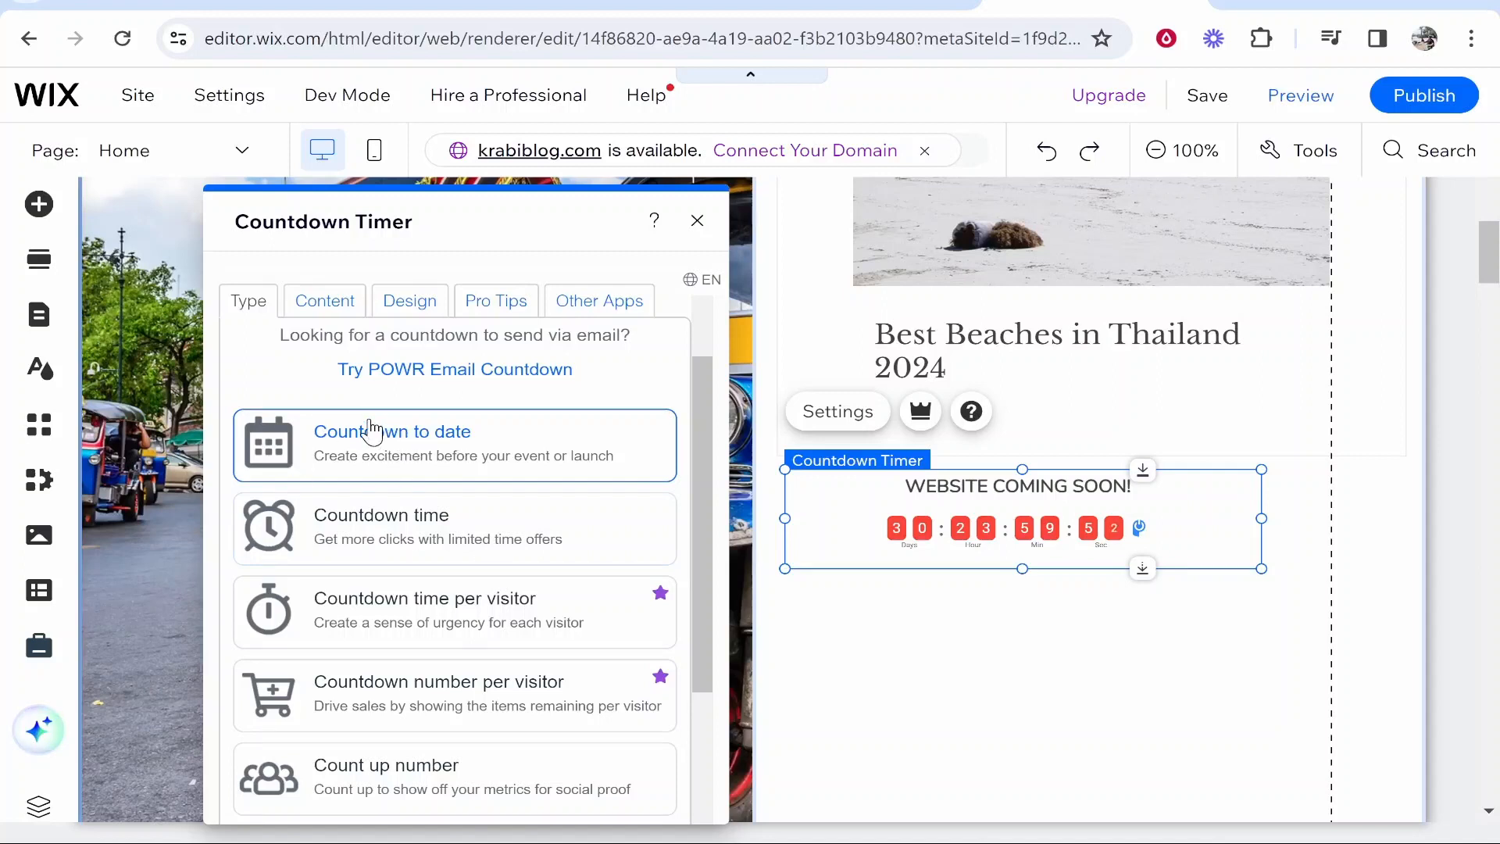
pyautogui.moveTo(368, 456)
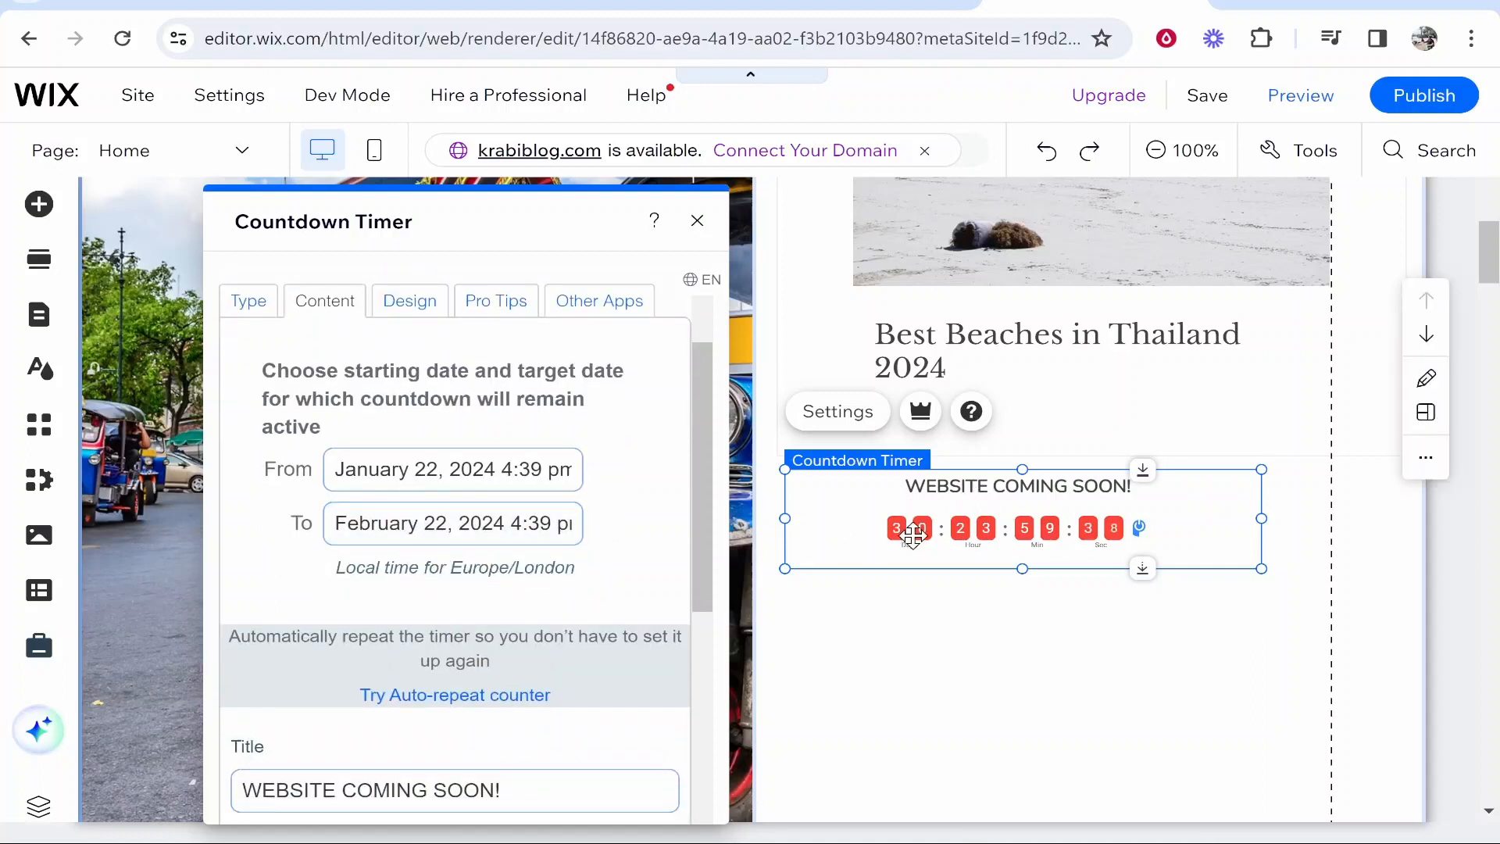
# Step: Set the To date to January 25, 2024 via the calendar, leaving two days remaining
pyautogui.scroll(-3)
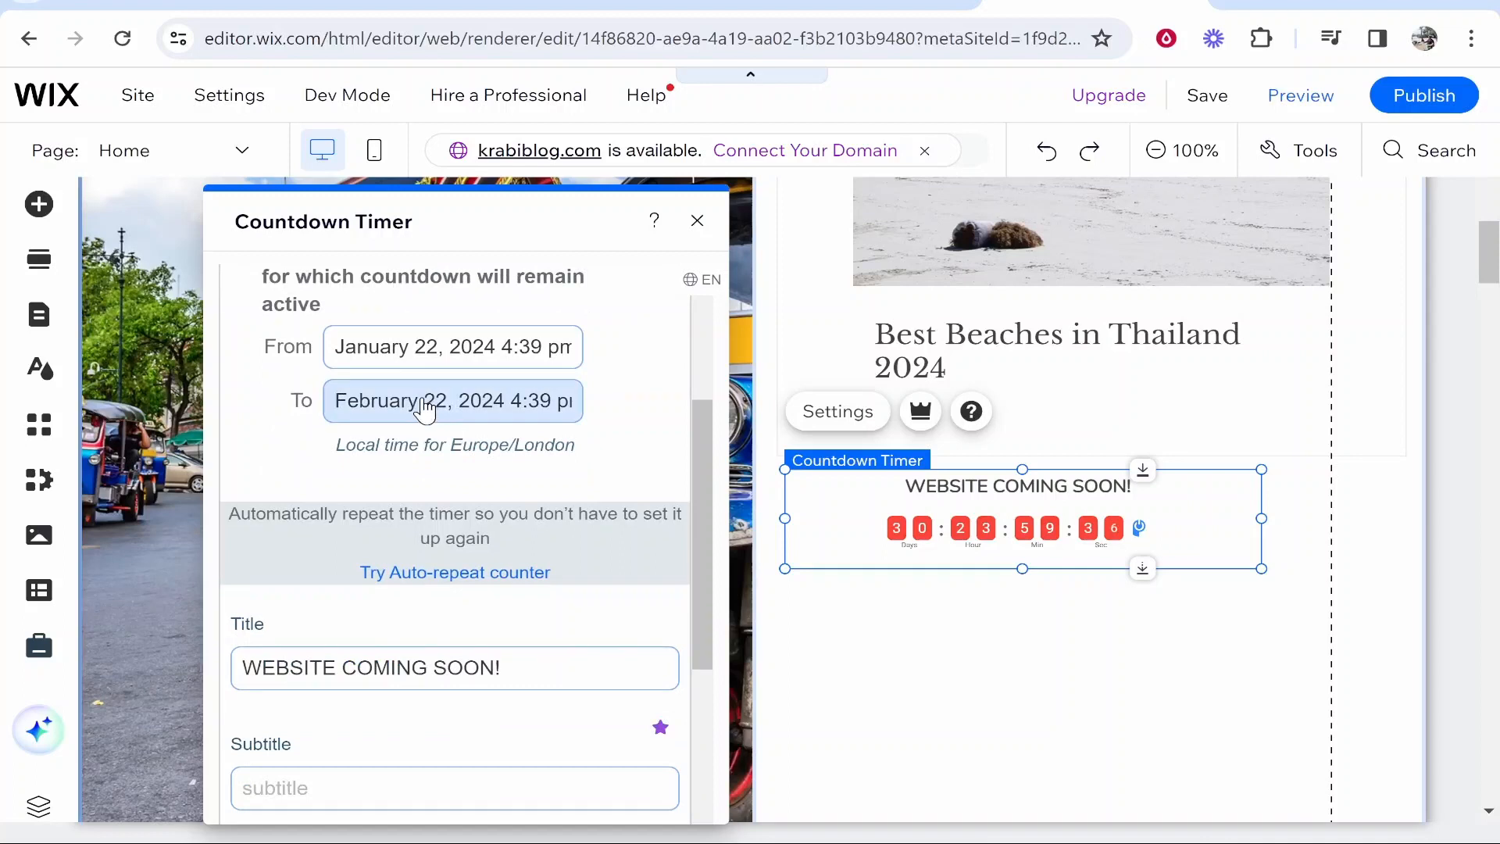
pyautogui.click(451, 400)
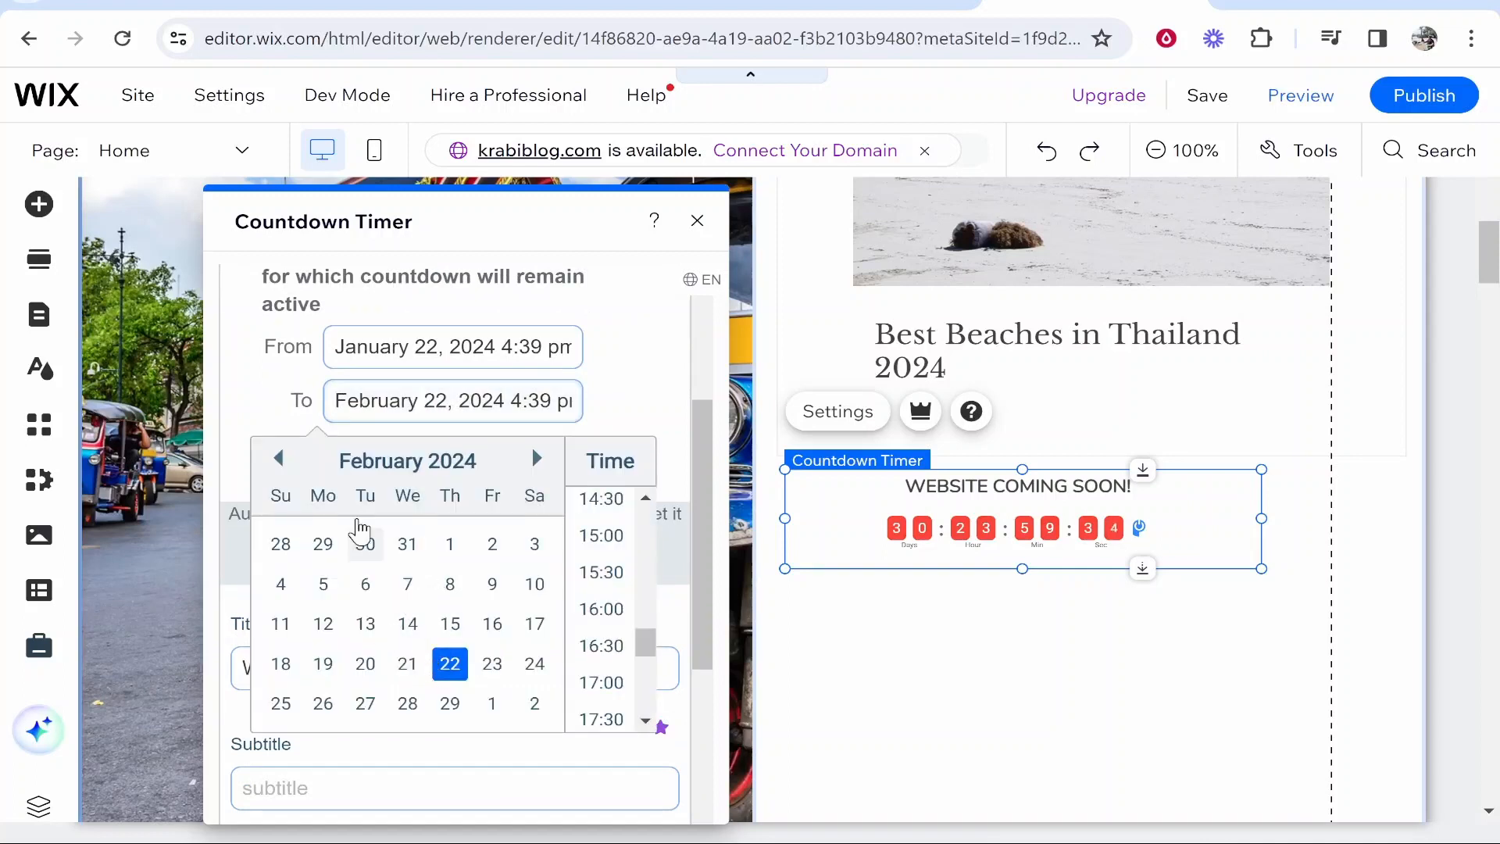
pyautogui.click(278, 457)
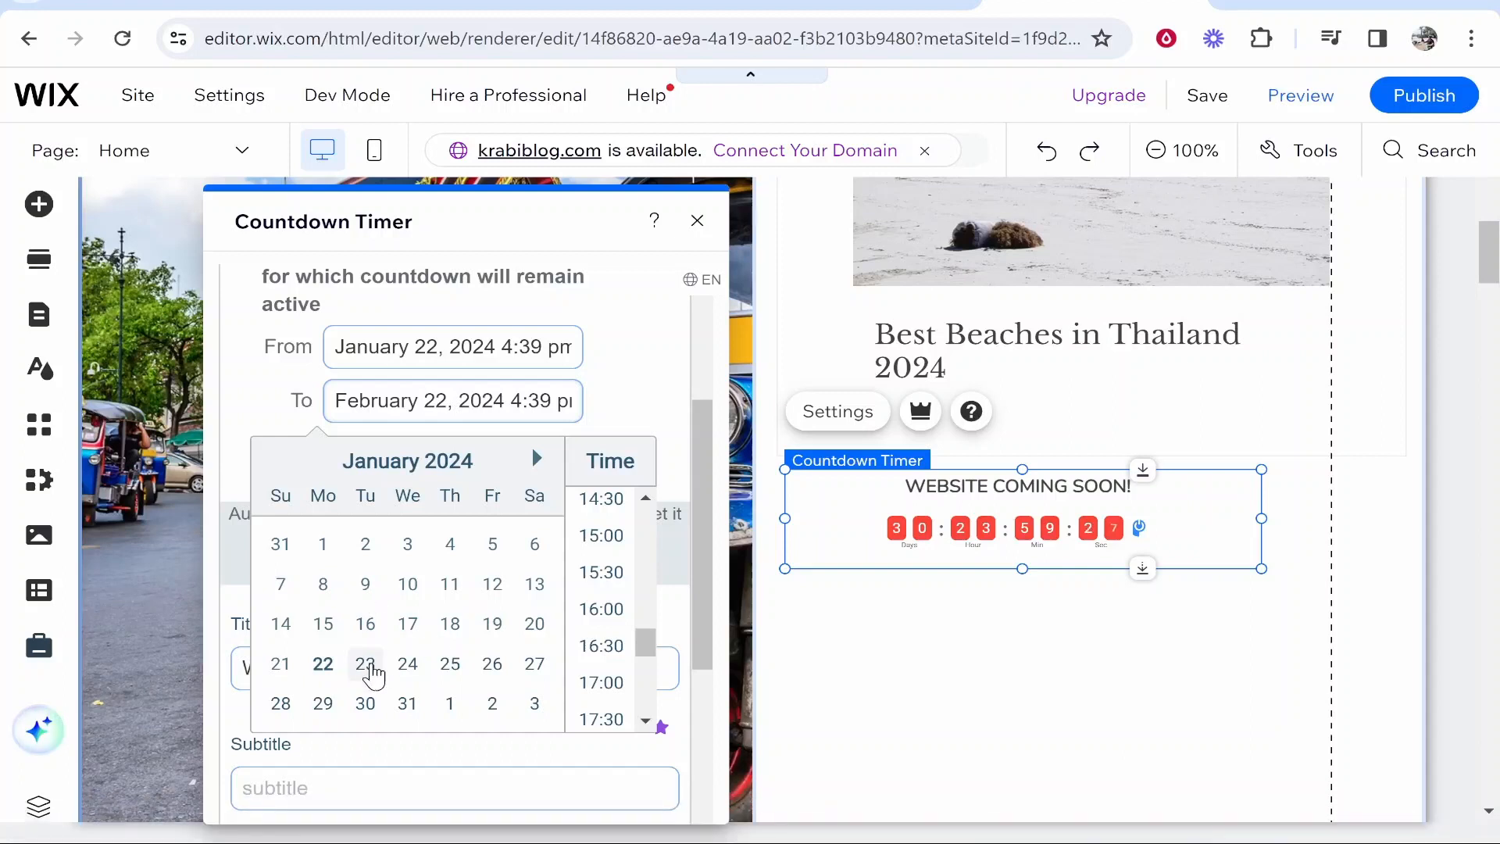
pyautogui.click(449, 662)
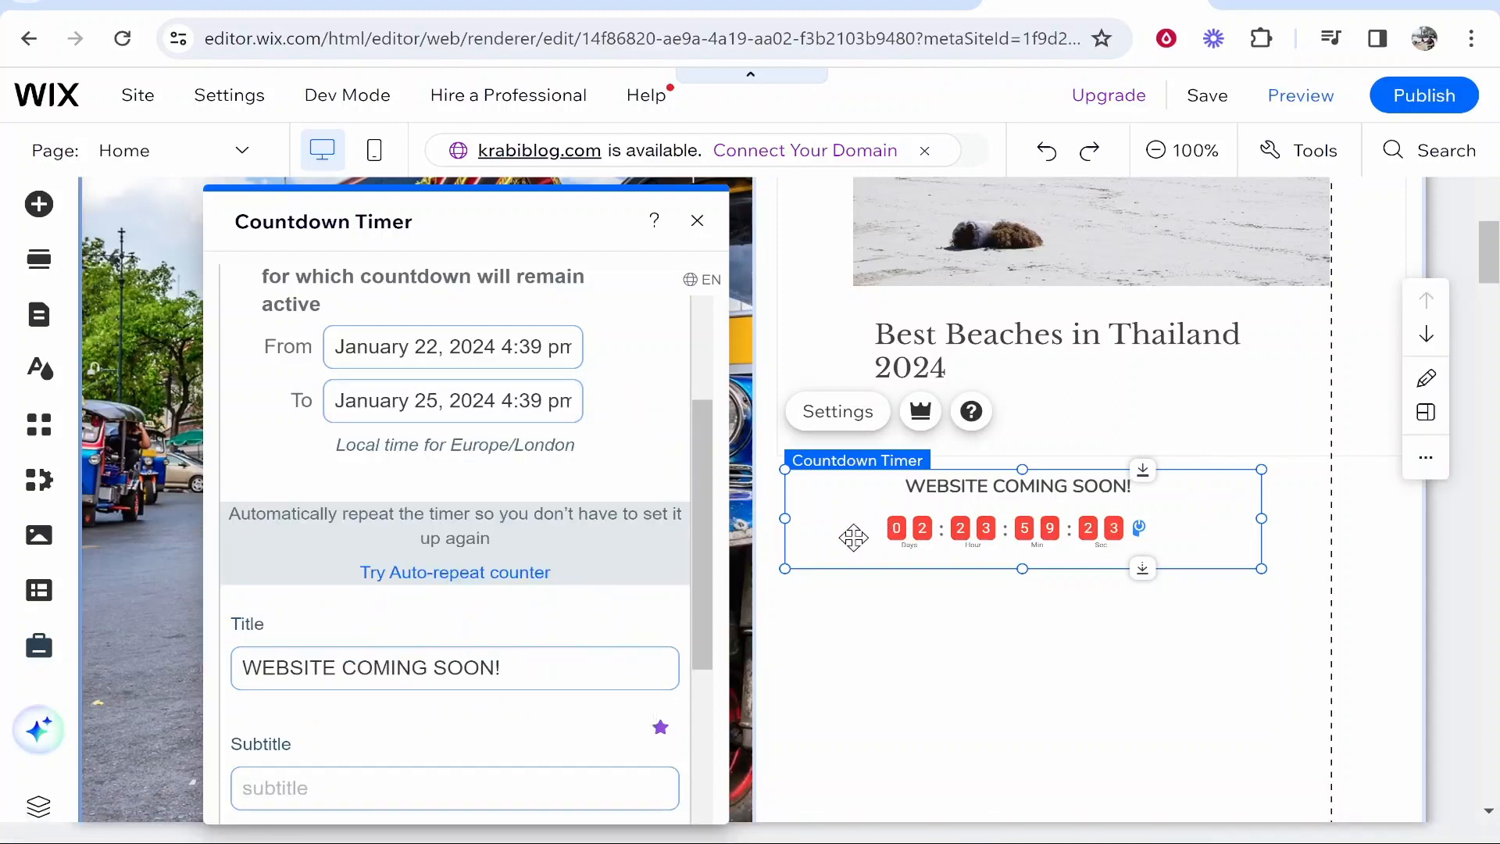
pyautogui.click(386, 409)
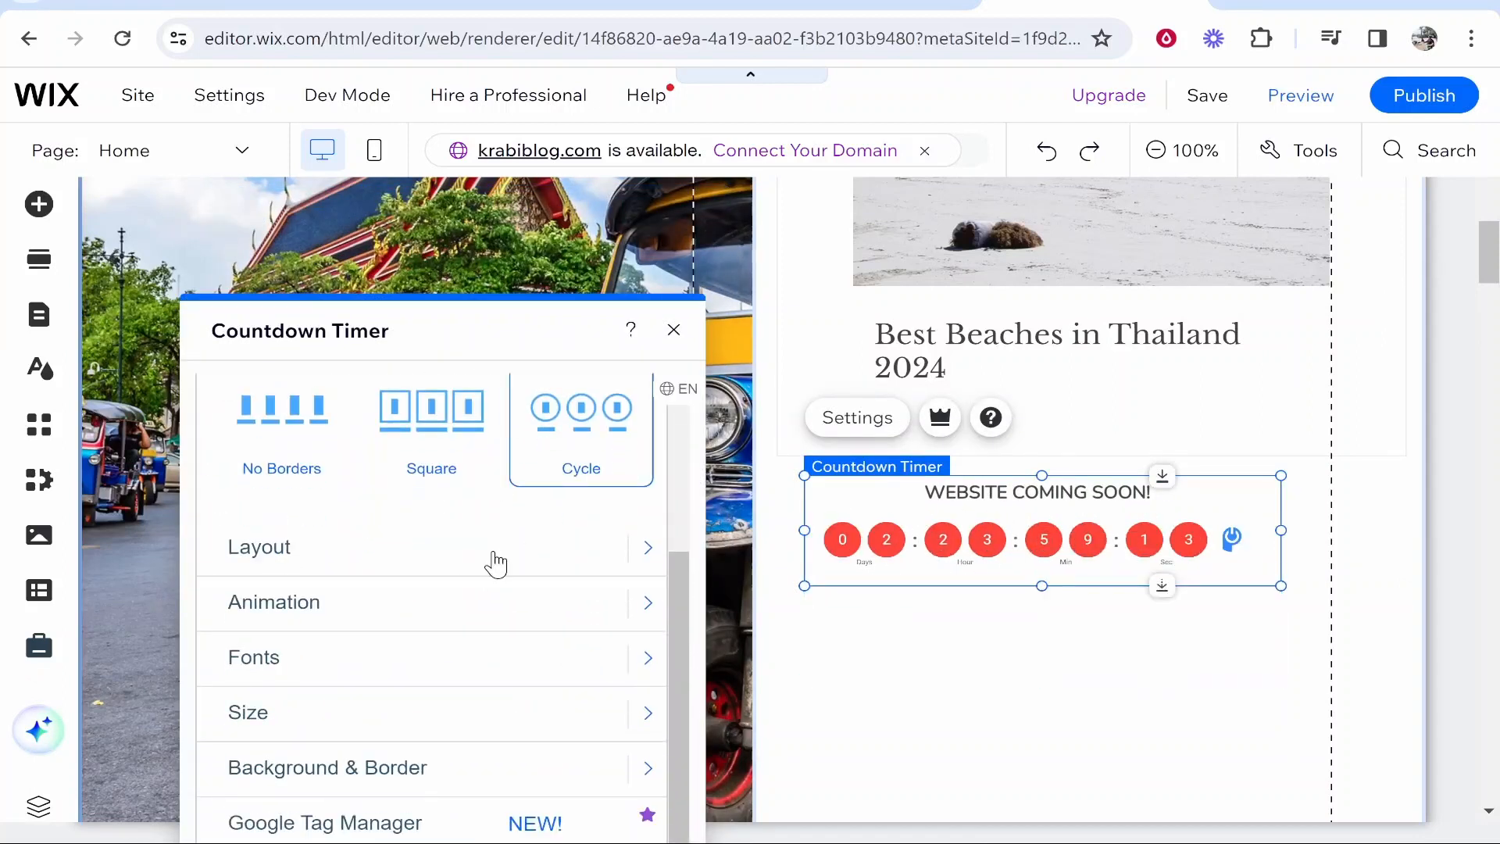
# Step: Apply the Cycle style and nudge the Size slider so each unit shows as one circle
pyautogui.click(259, 546)
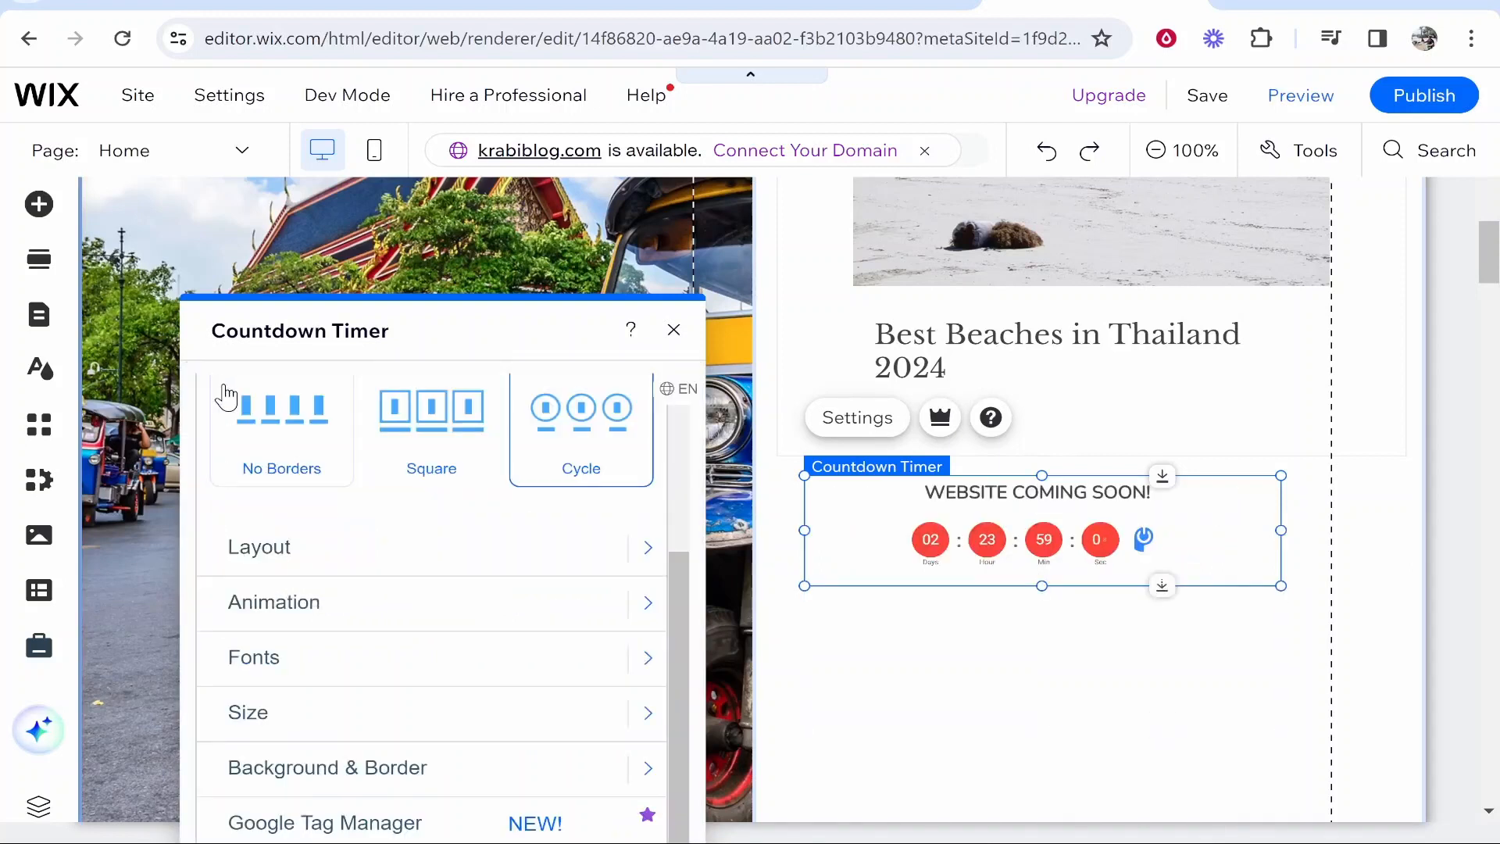
pyautogui.scroll(-3)
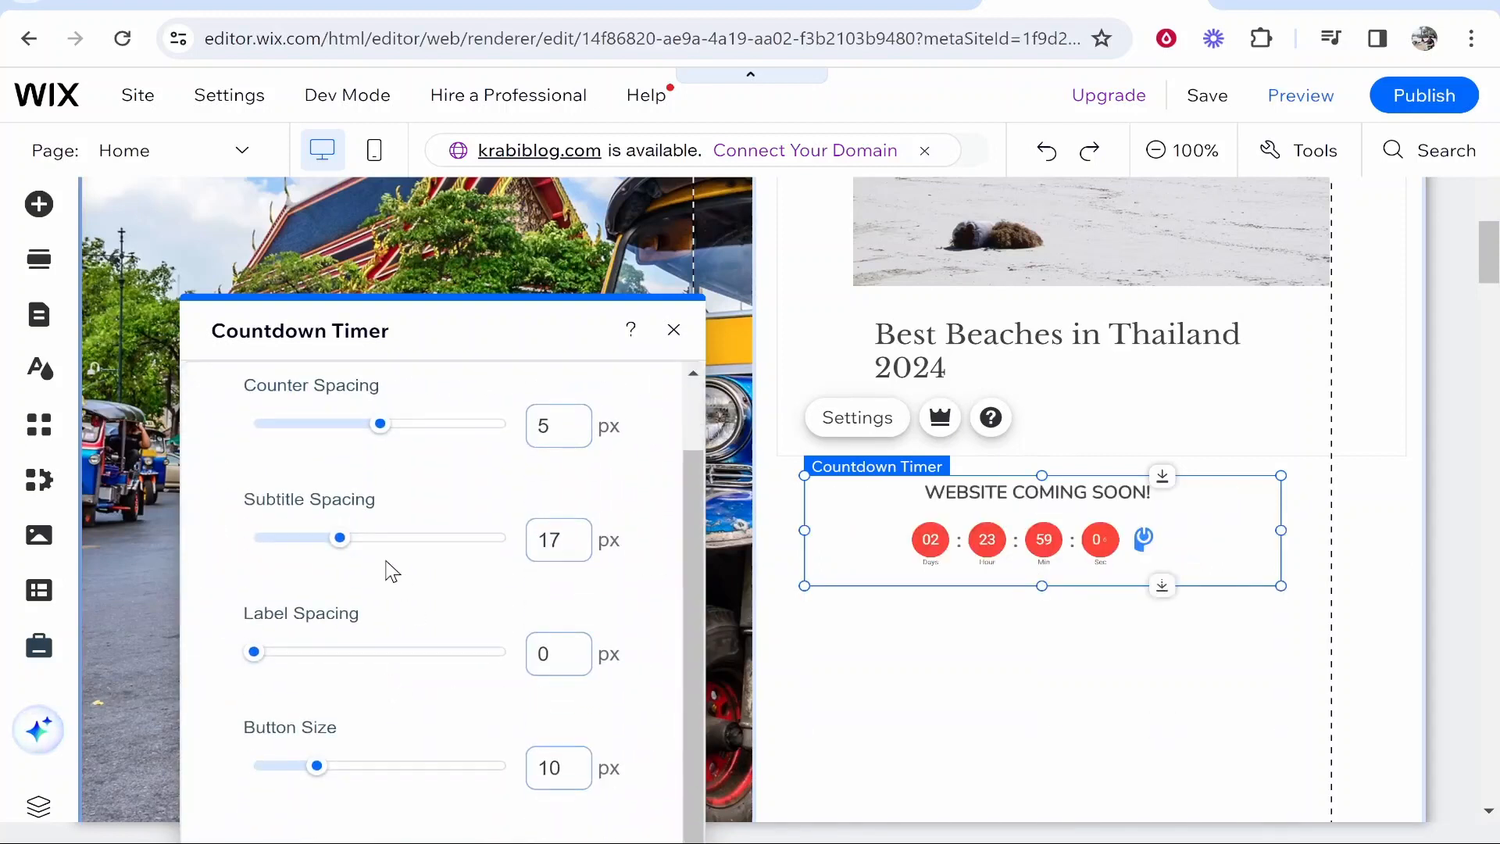
pyautogui.moveTo(317, 765); pyautogui.dragTo(359, 766)
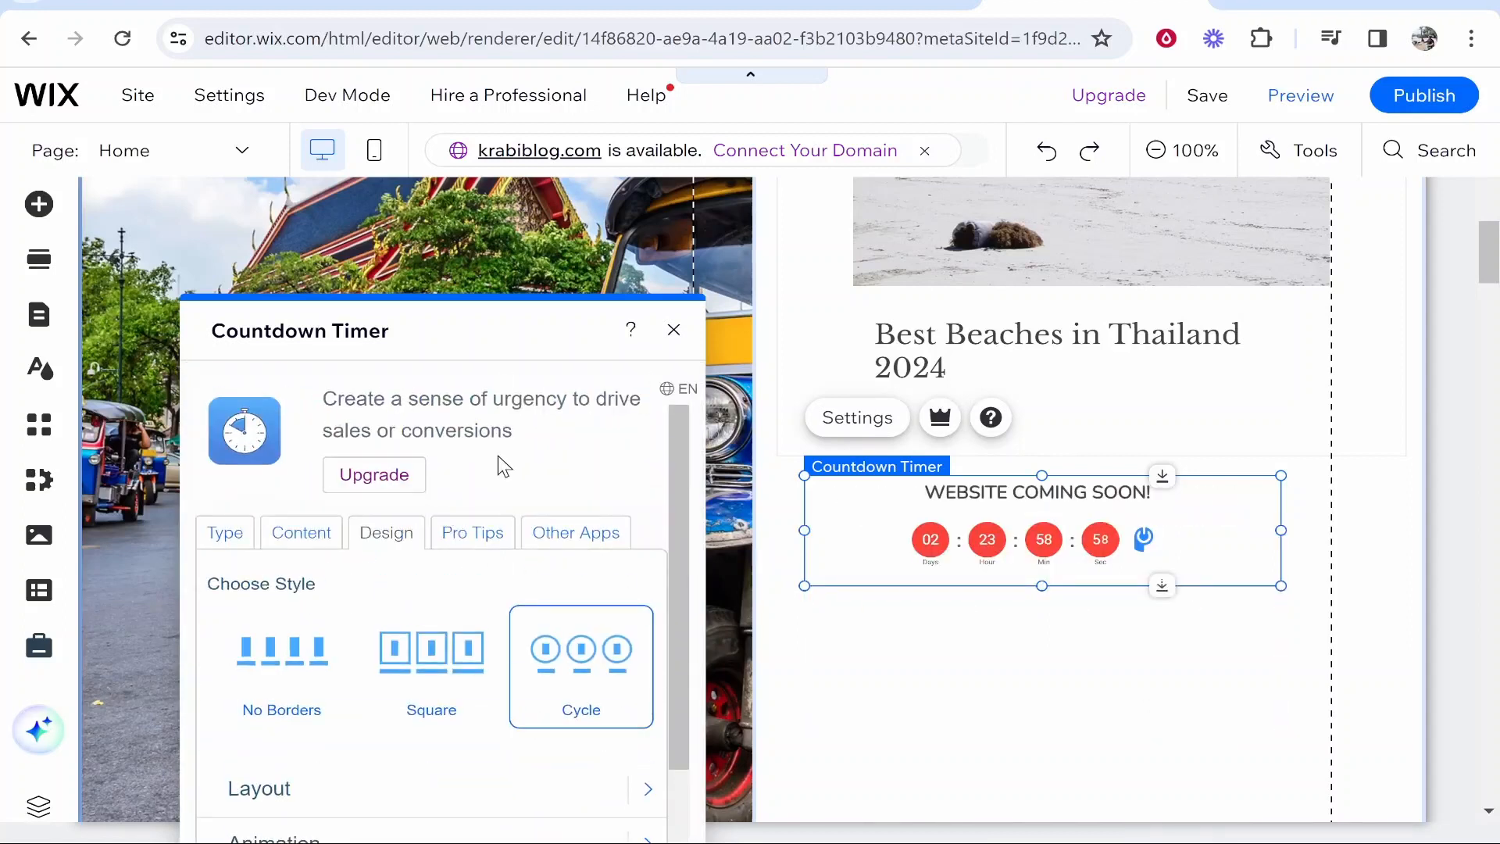
# Step: Review the Type options once more, then close the Countdown Timer settings
pyautogui.click(225, 531)
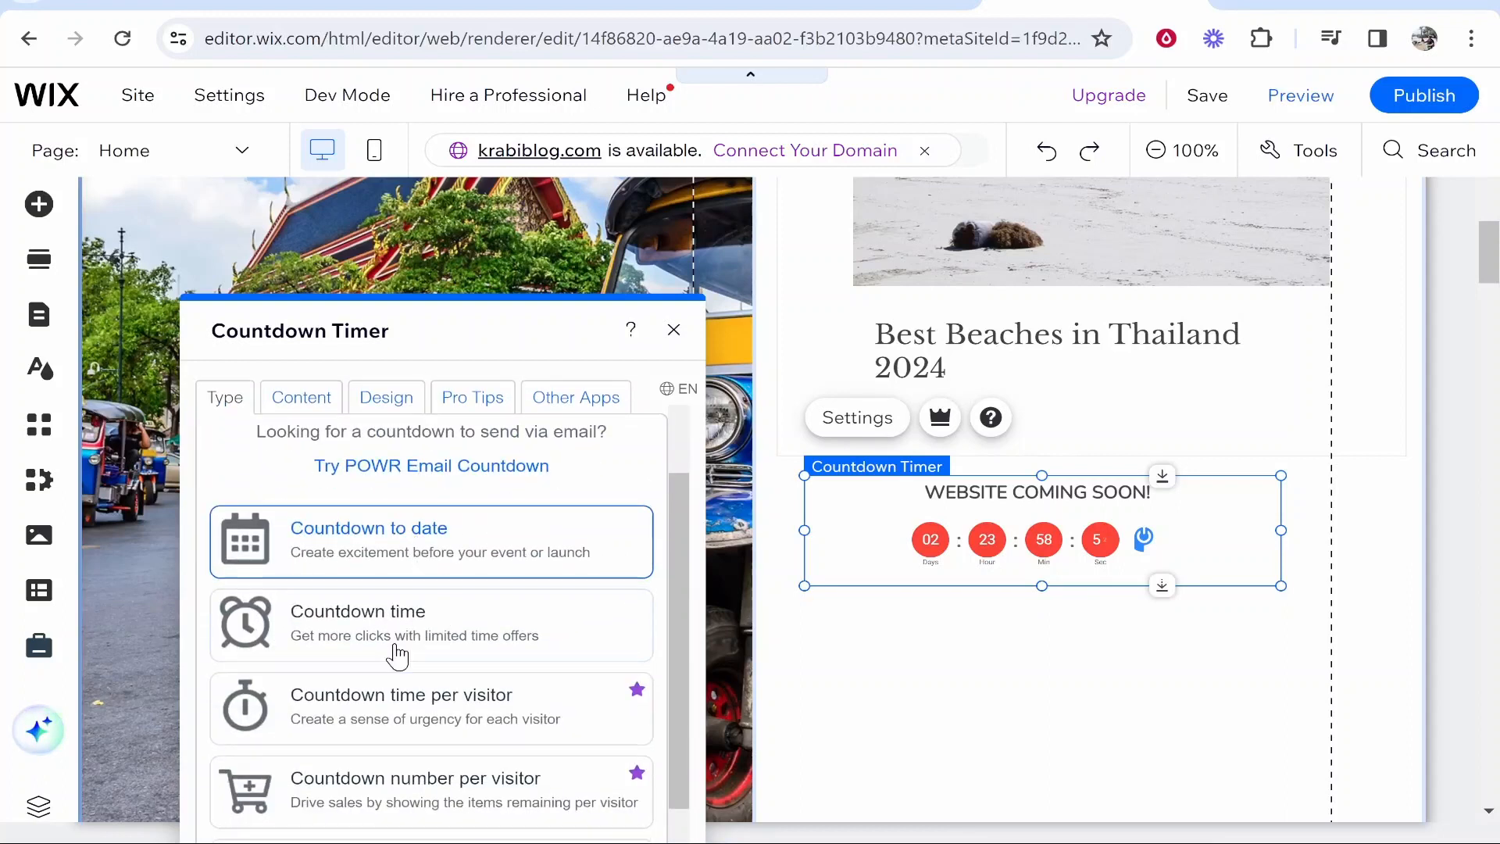
pyautogui.scroll(-3)
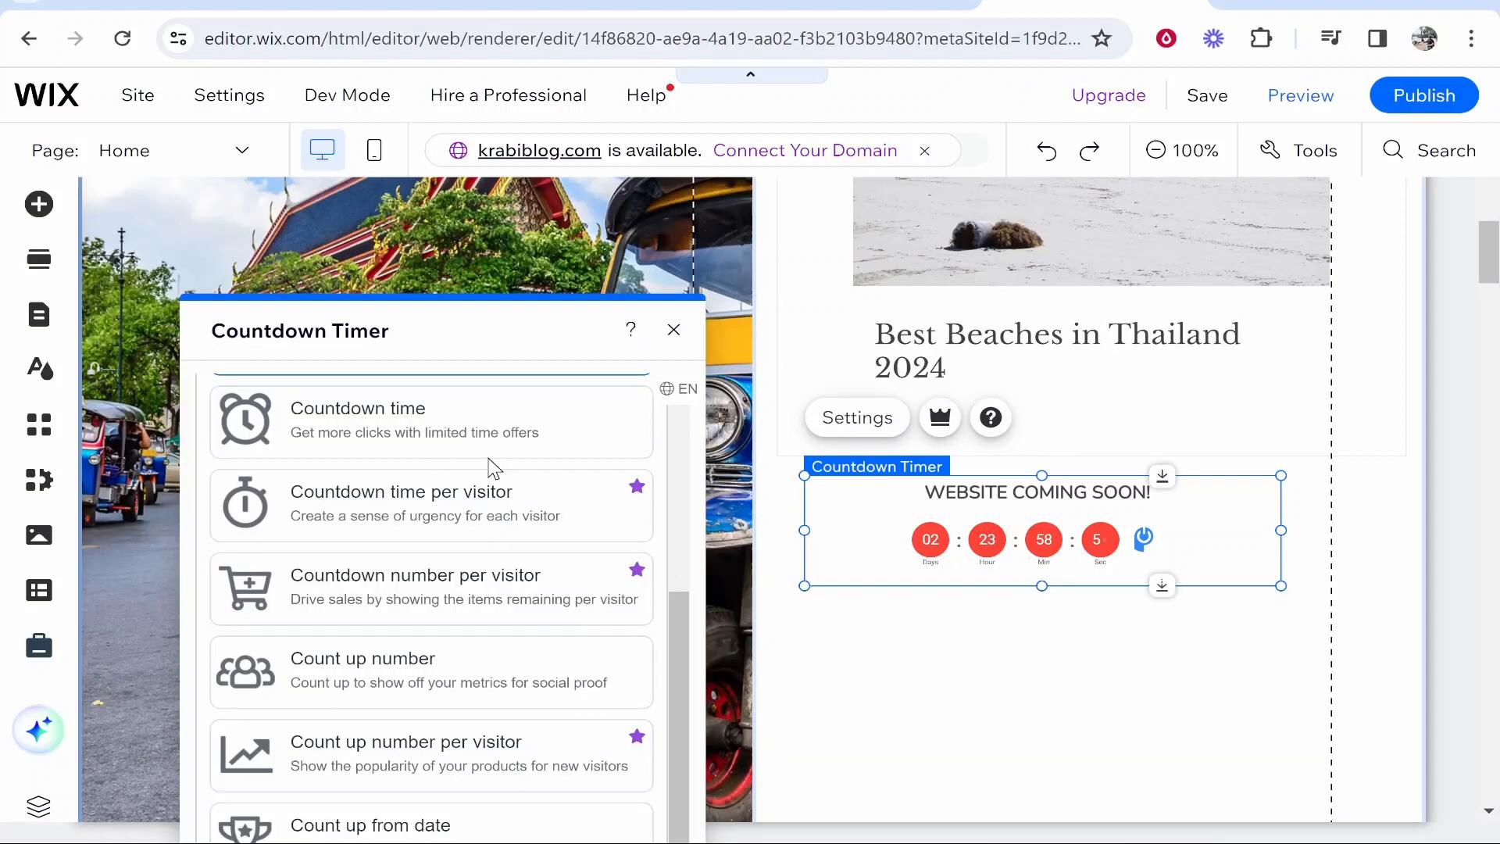
pyautogui.click(674, 330)
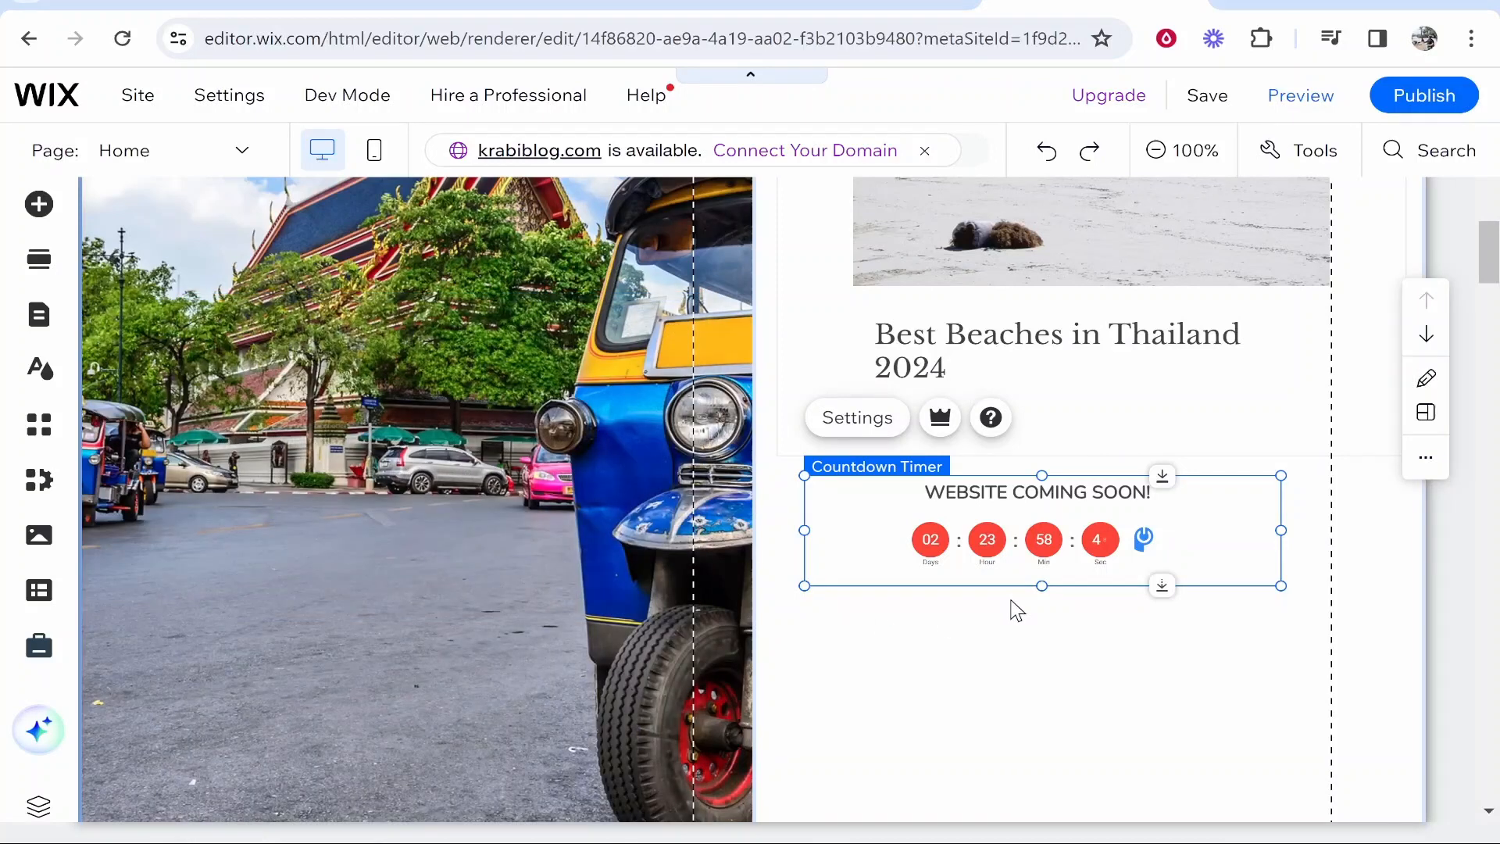